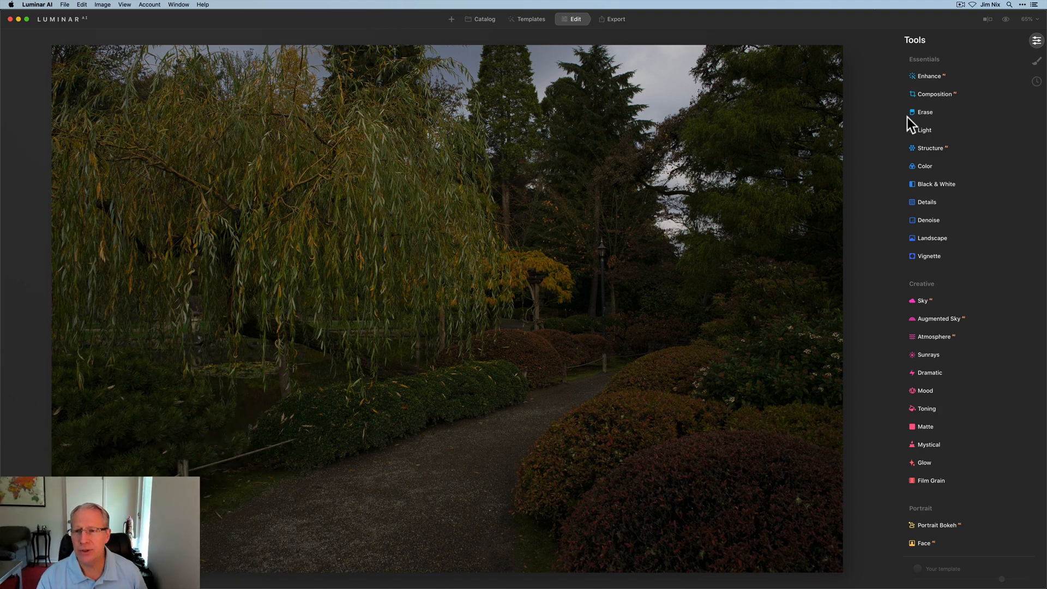
mouse_move(931, 80)
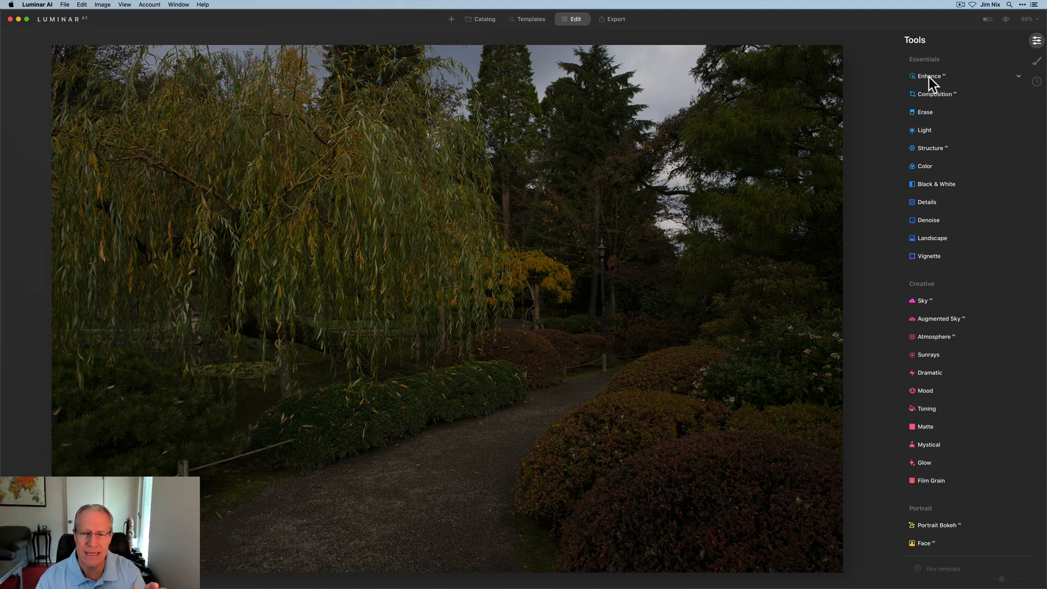
Raise the Enhance Accent, set Color Vibrance to 22 and cool Light Temperature to 4310.
left_click(927, 76)
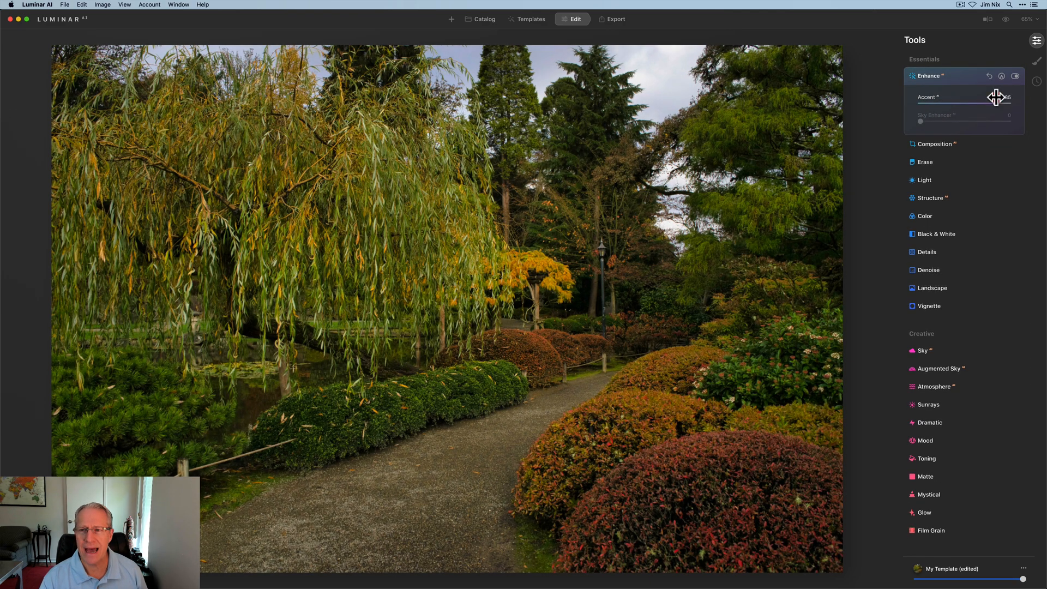
left_click(927, 216)
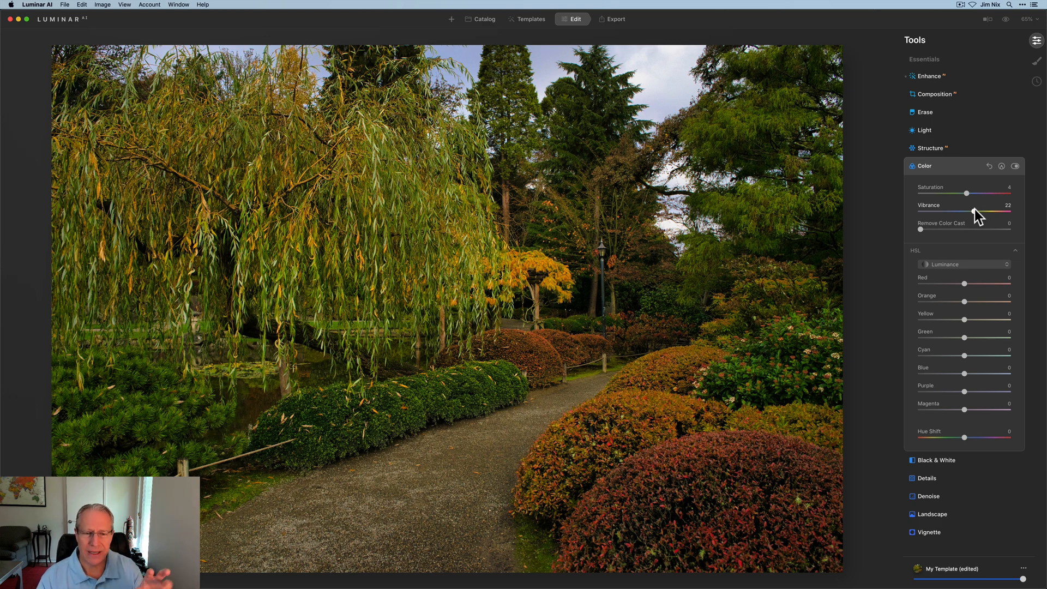
left_click(925, 130)
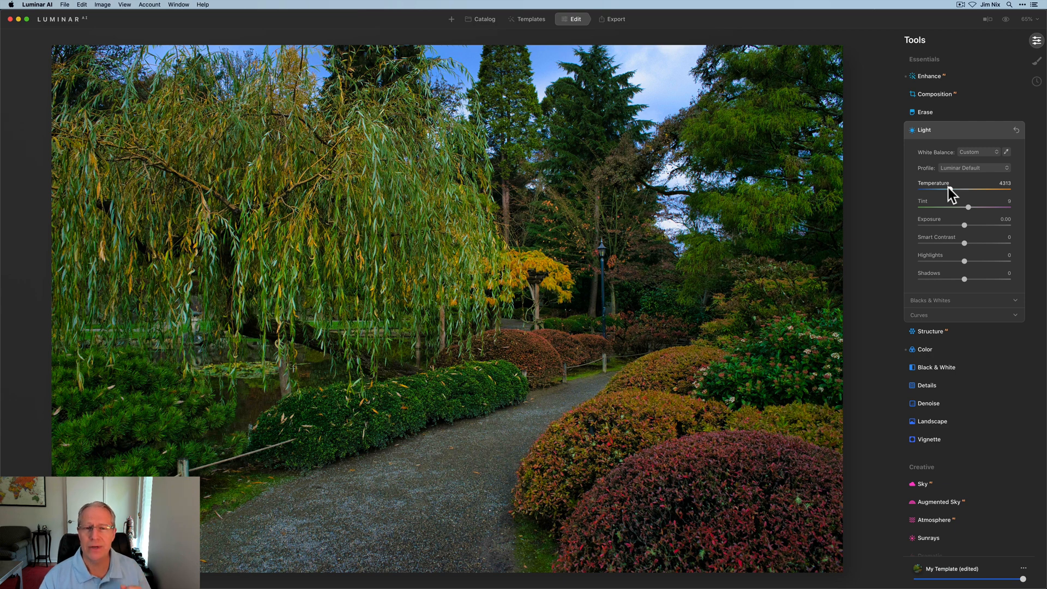
Set Exposure 0.89, Smart Contrast 45, Highlights -100, Shadows 30 and Temperature 4896.
left_click(978, 152)
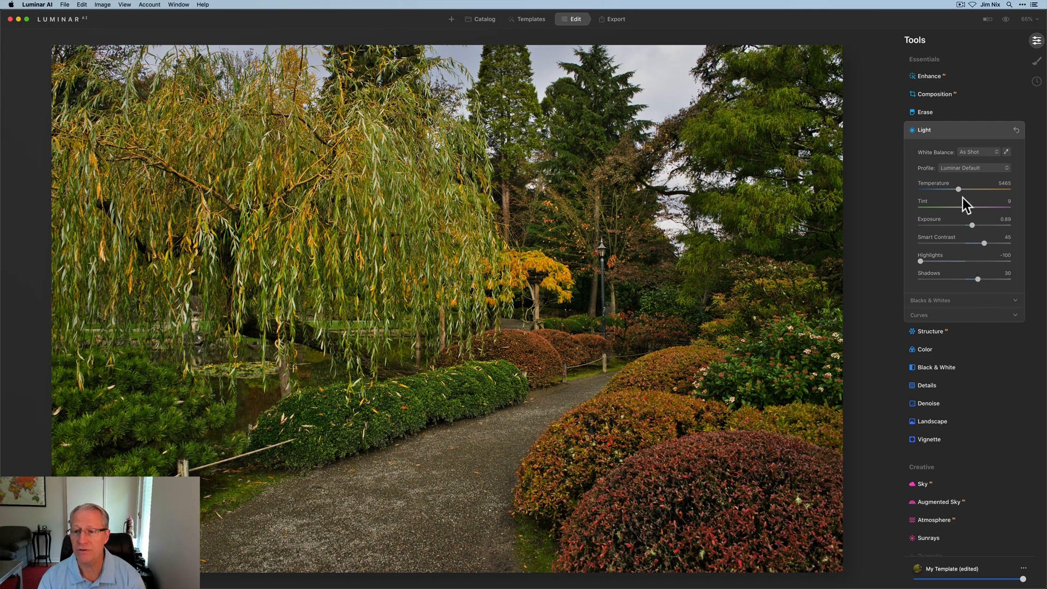
mouse_move(959, 192)
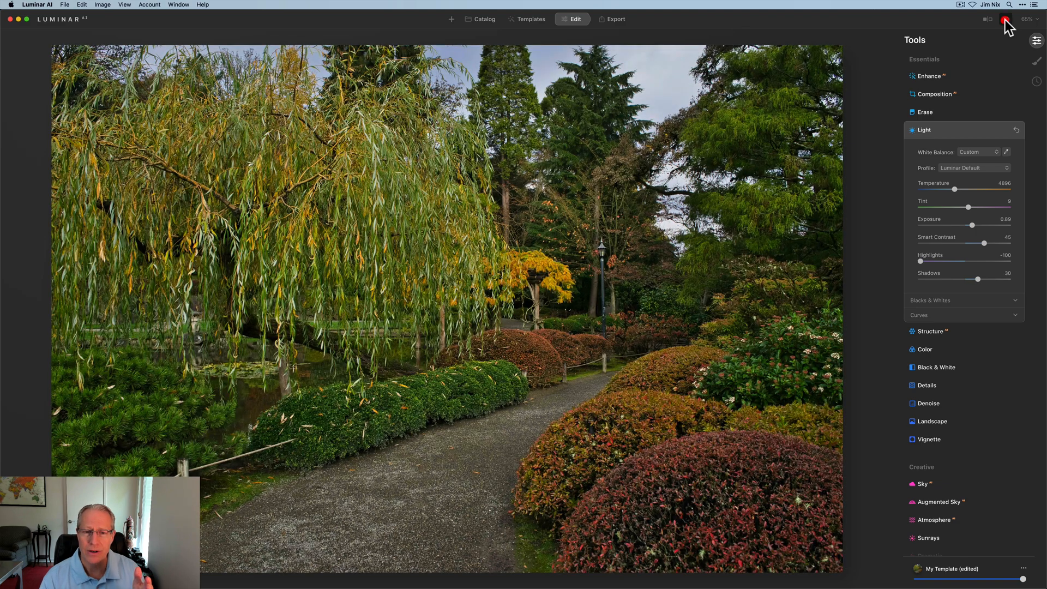
mouse_move(932, 139)
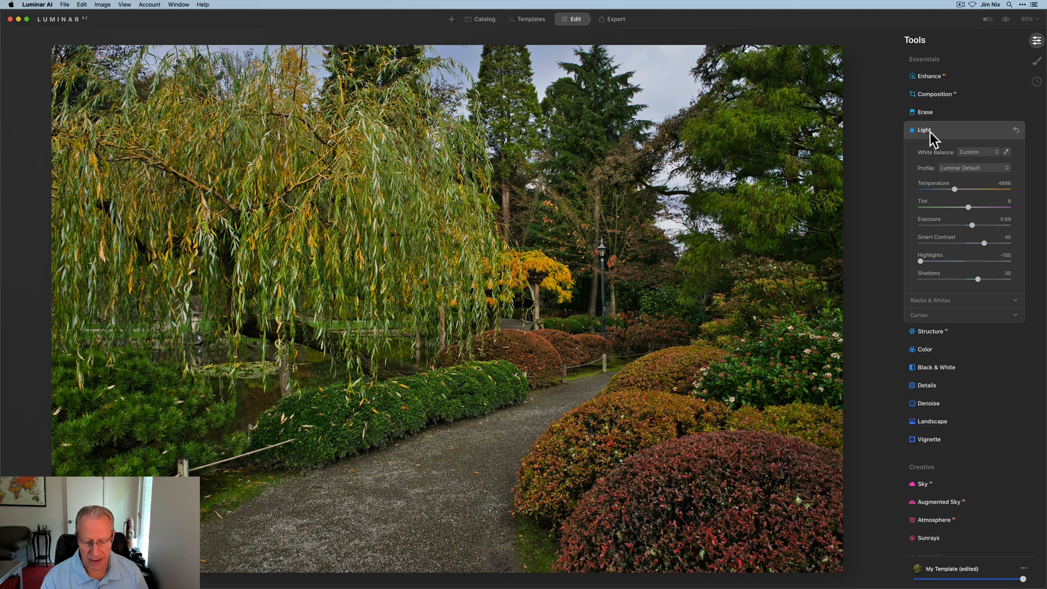
Reduce the Enhance Accent strength to 15 after finishing the Light adjustments.
left_click(928, 76)
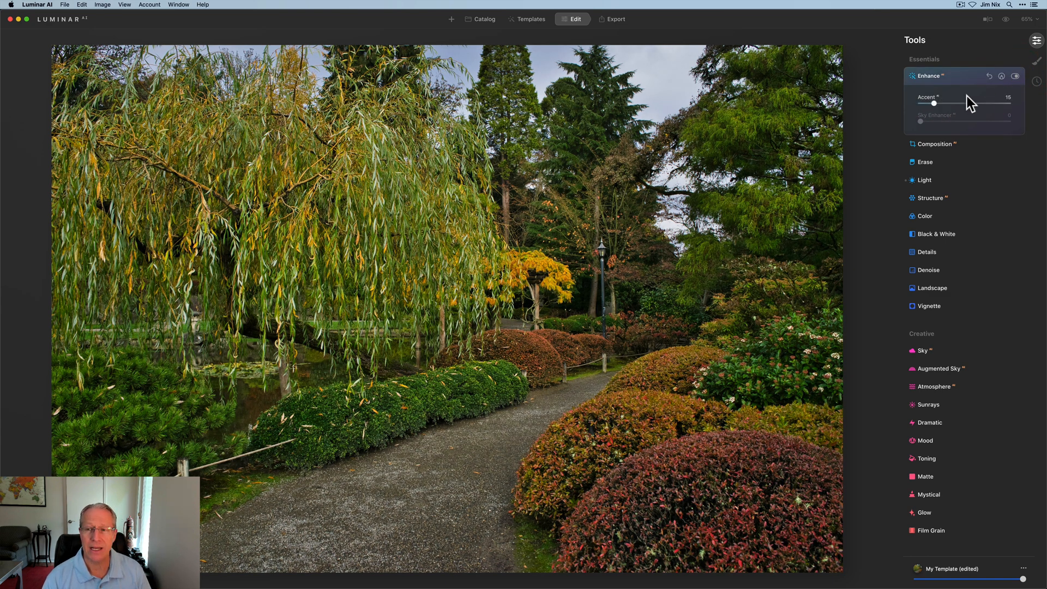
left_click(927, 75)
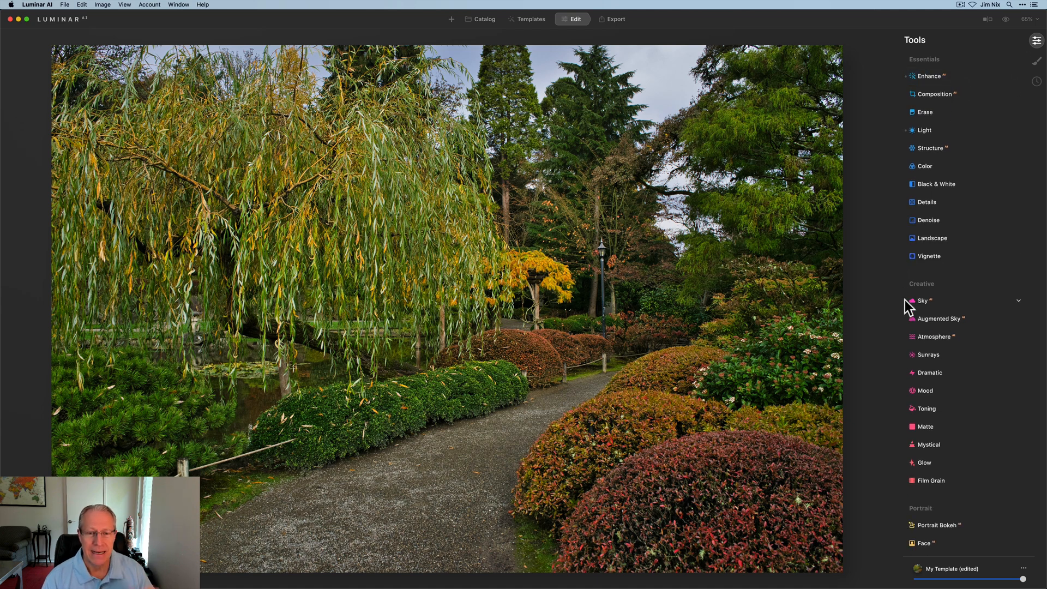
Reach Color Harmony in the Professional section to set Warmth -100 and Brilliance 8.
scroll("down", 3)
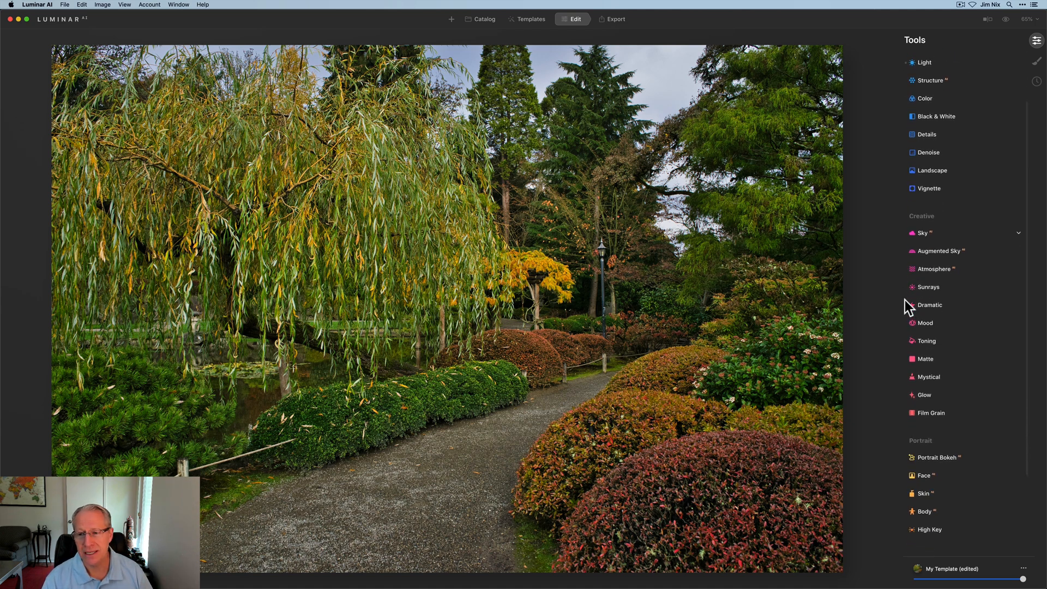
scroll("down", 3)
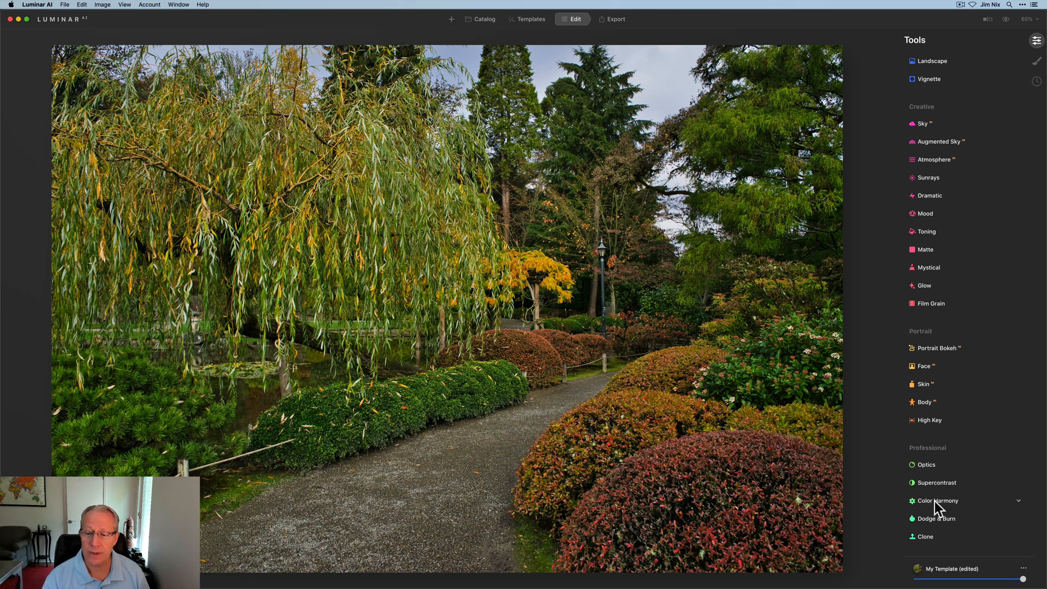
left_click(935, 501)
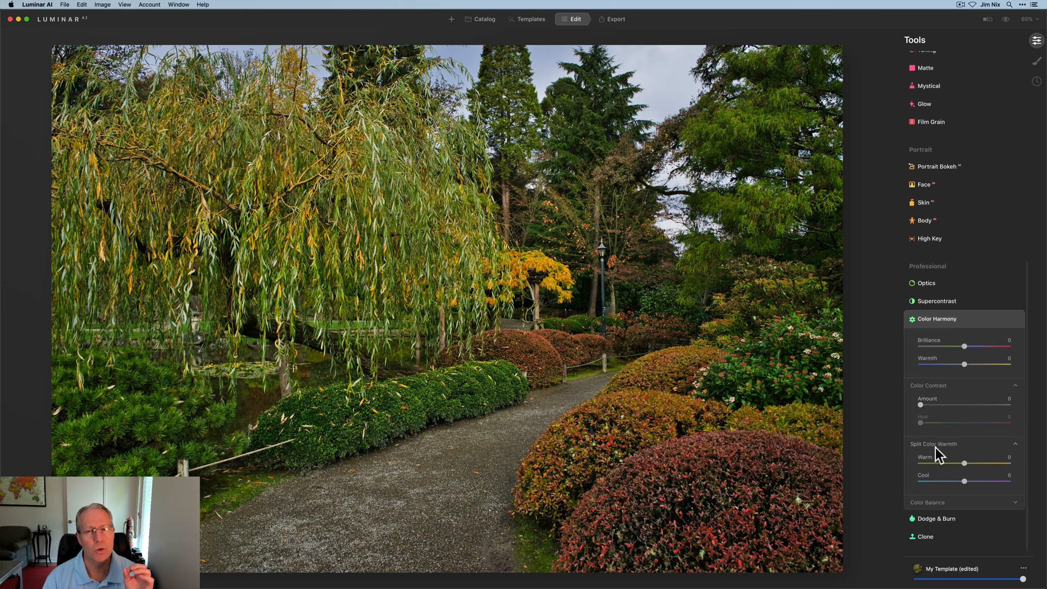
mouse_move(939, 460)
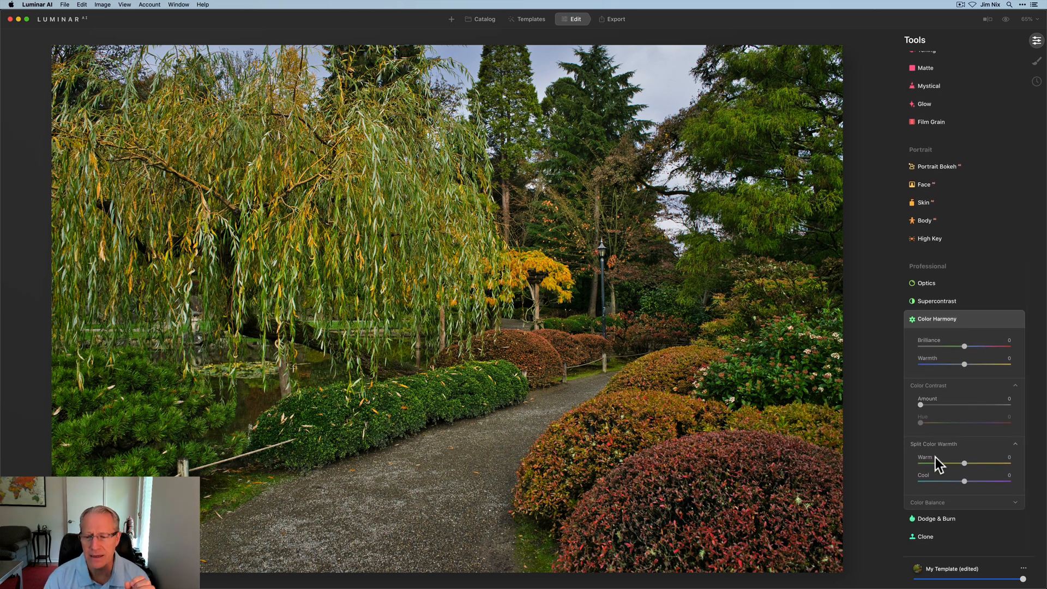
mouse_move(938, 508)
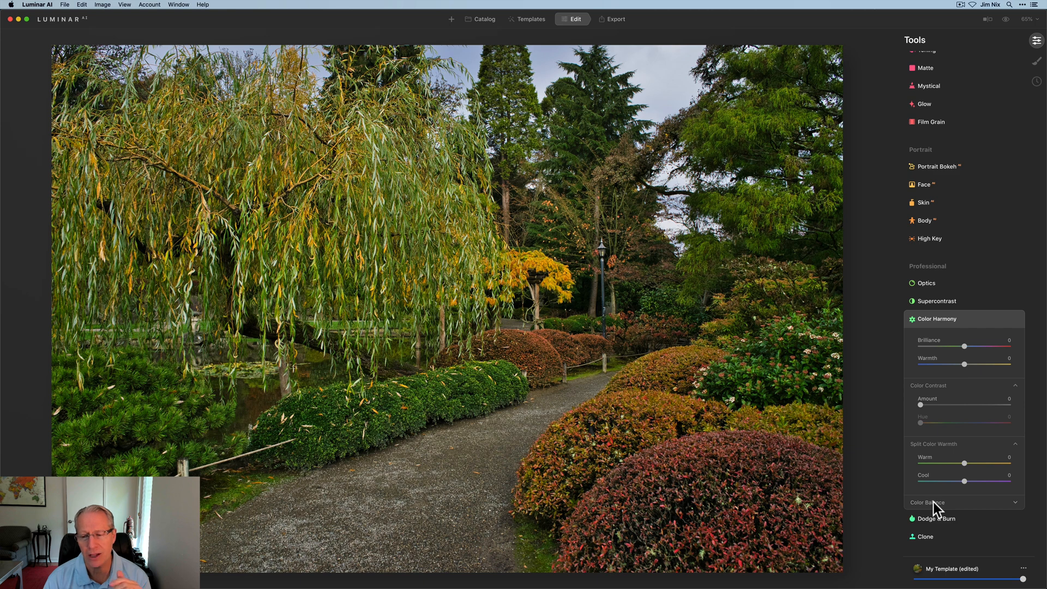
mouse_move(967, 366)
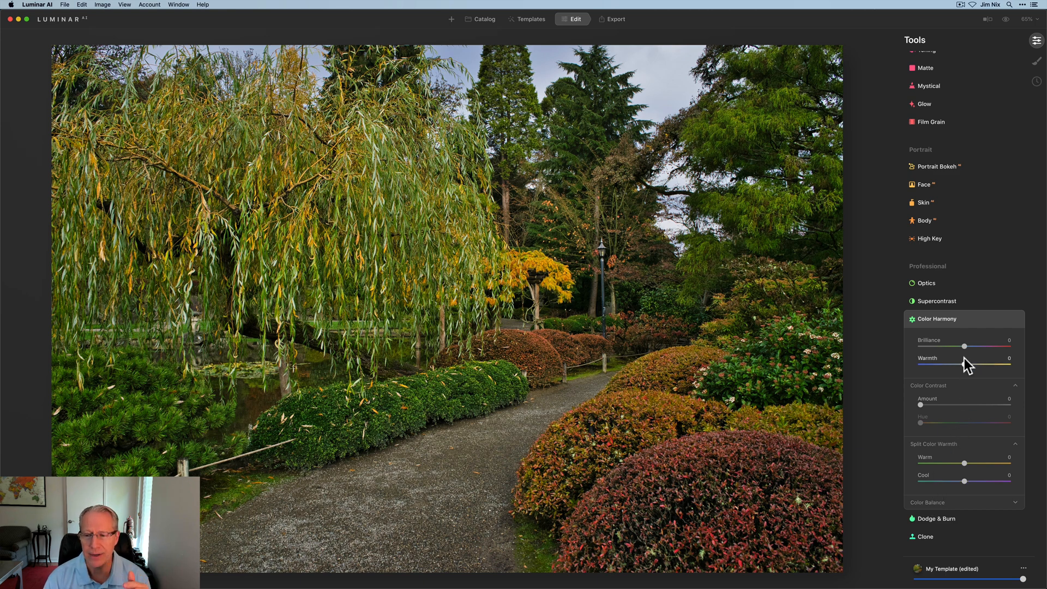
mouse_move(962, 405)
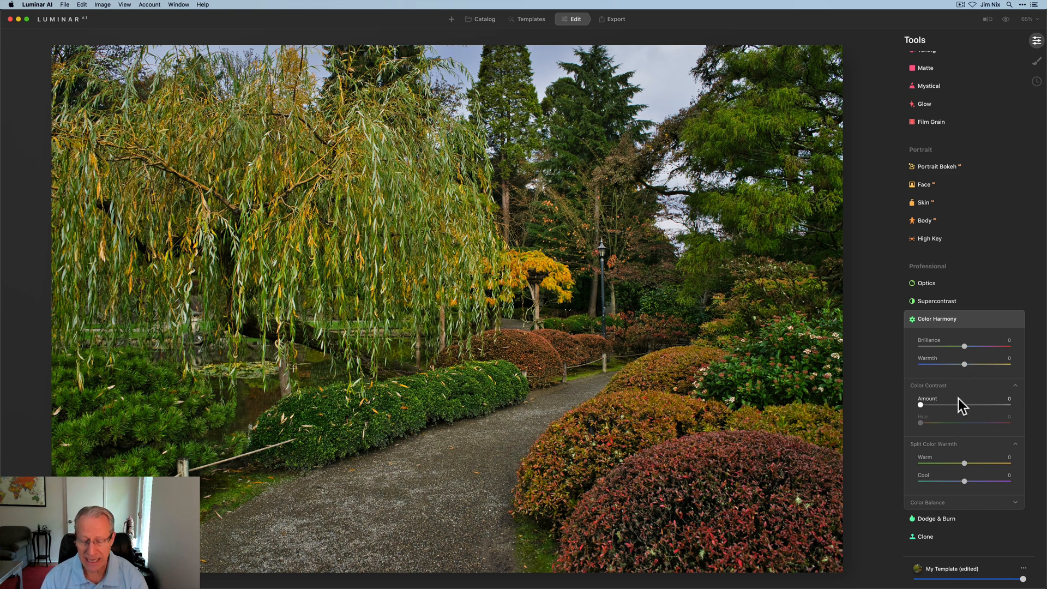
mouse_move(968, 352)
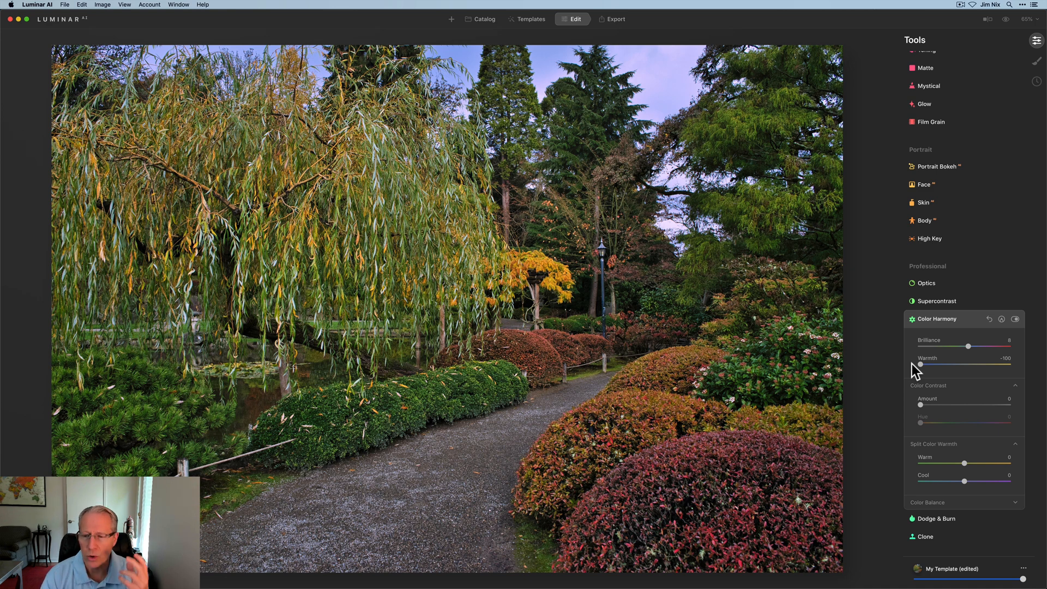
mouse_move(924, 415)
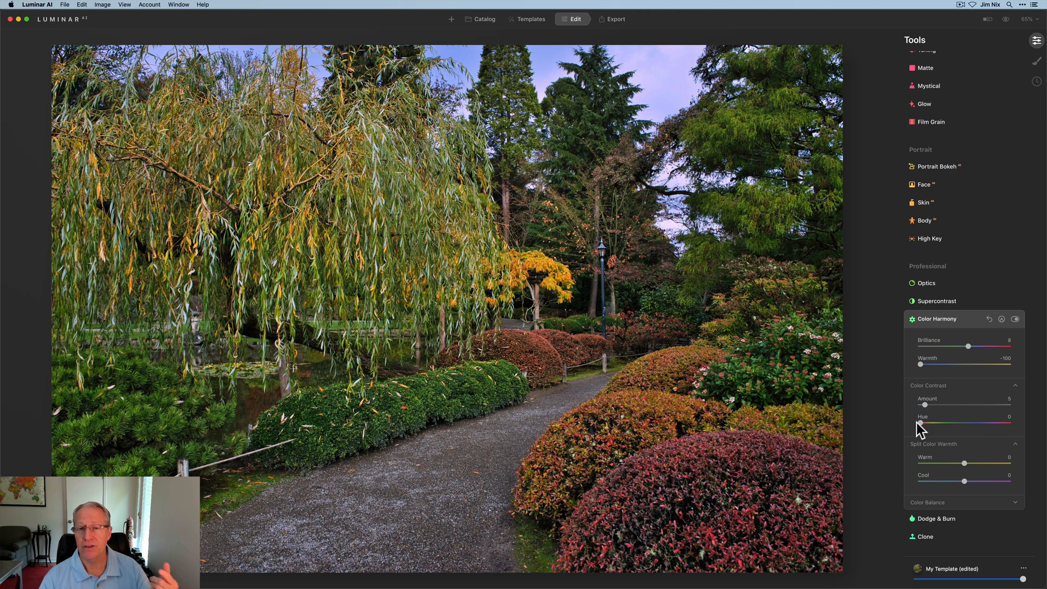
mouse_move(927, 409)
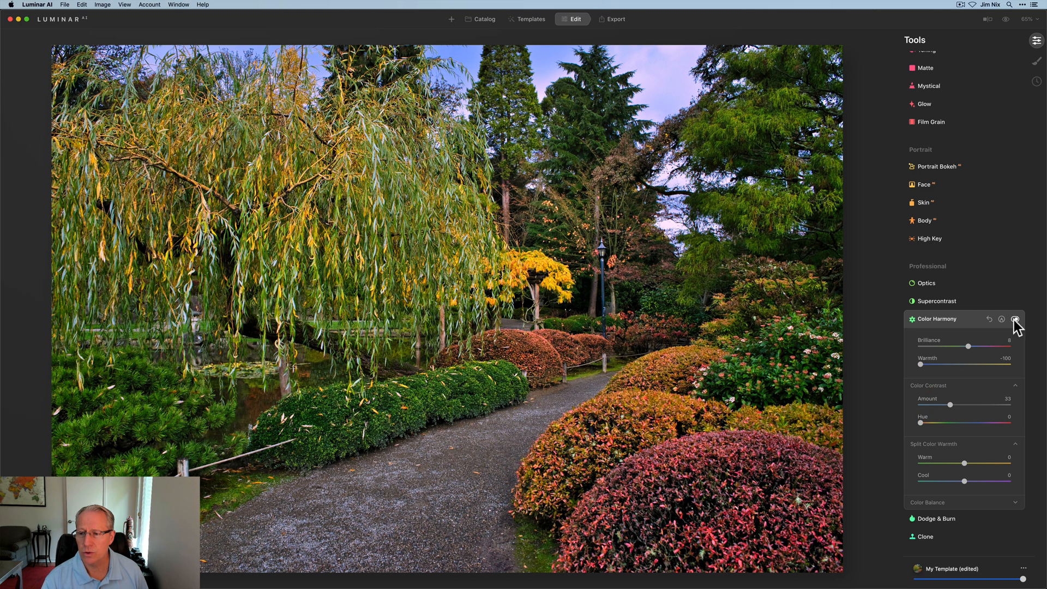
Apply Color Contrast amount 33 and compare the photo with Color Harmony off and on.
left_click(1014, 319)
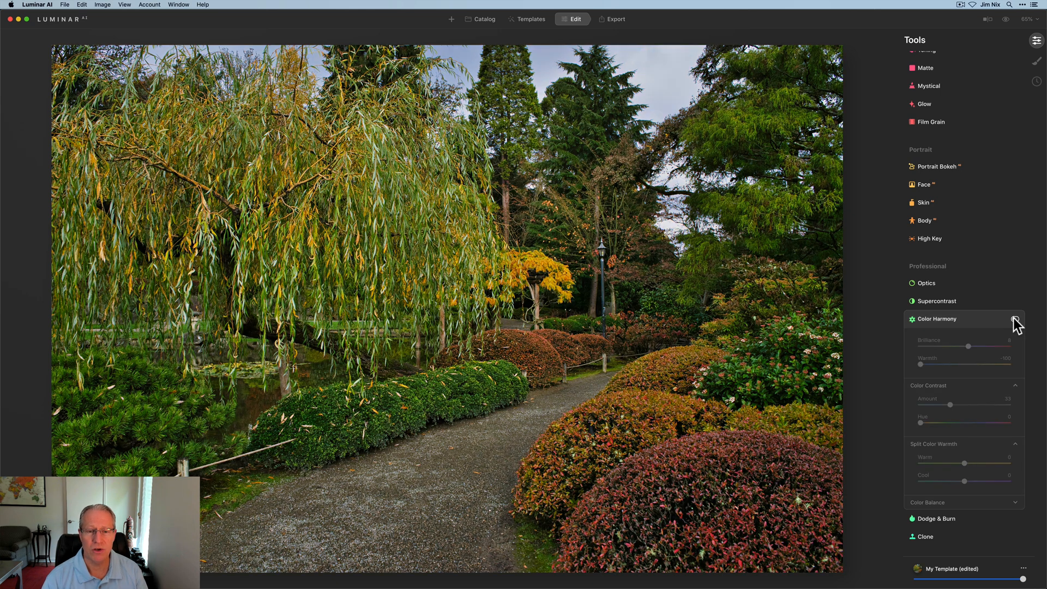
left_click(1014, 318)
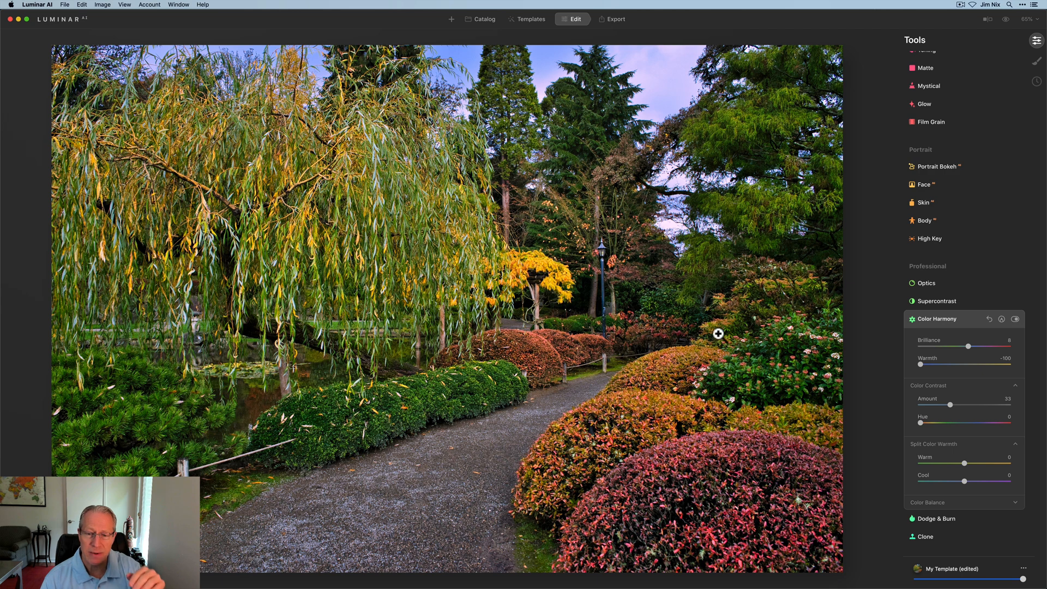
mouse_move(792, 432)
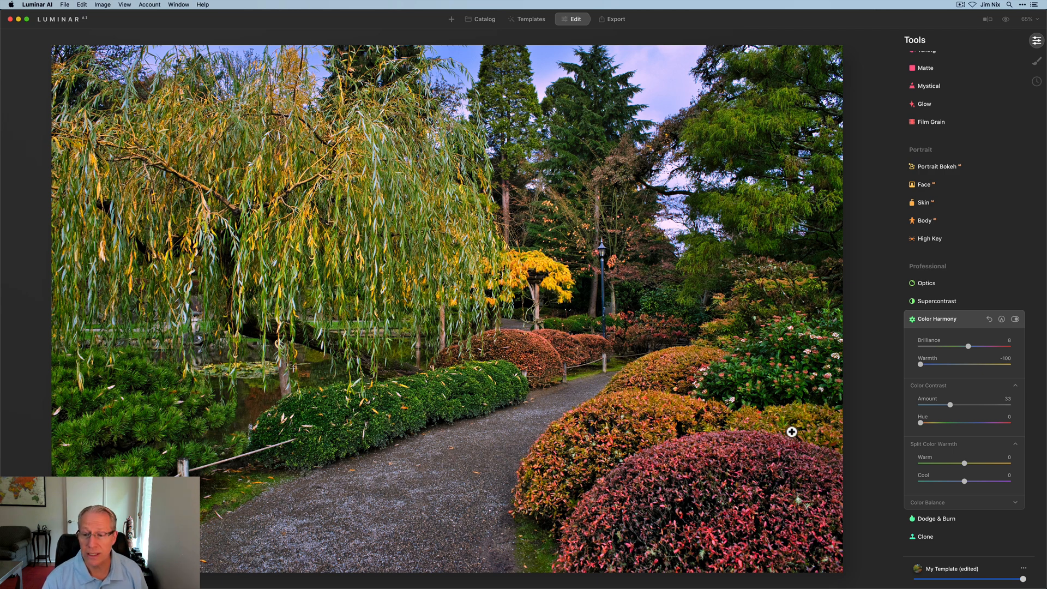
mouse_move(918, 460)
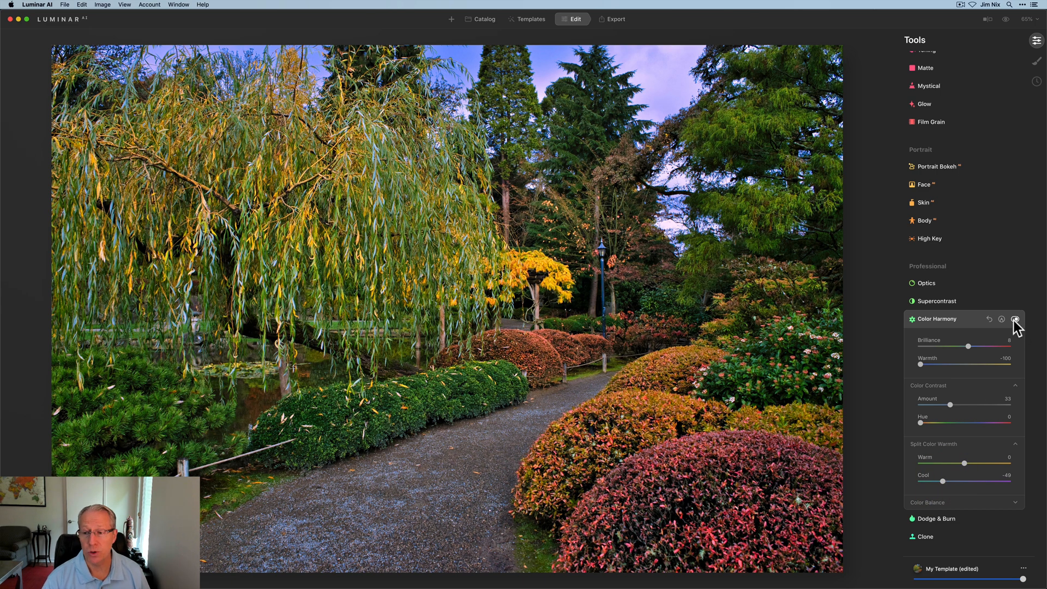
Set split warmth Cool to -49 and compare the greens with Color Harmony off and on.
left_click(1014, 319)
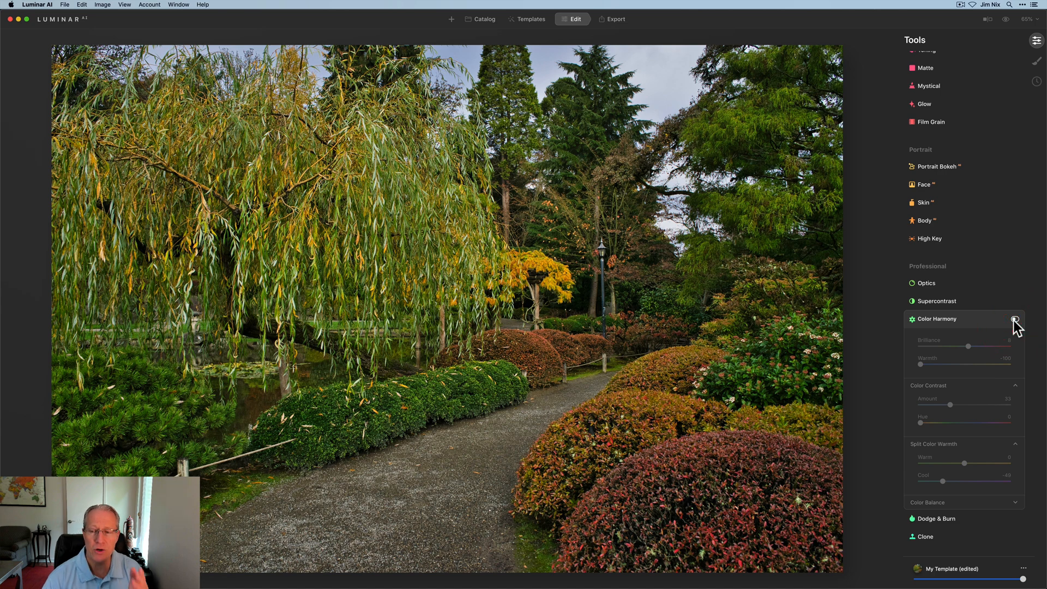
mouse_move(1015, 319)
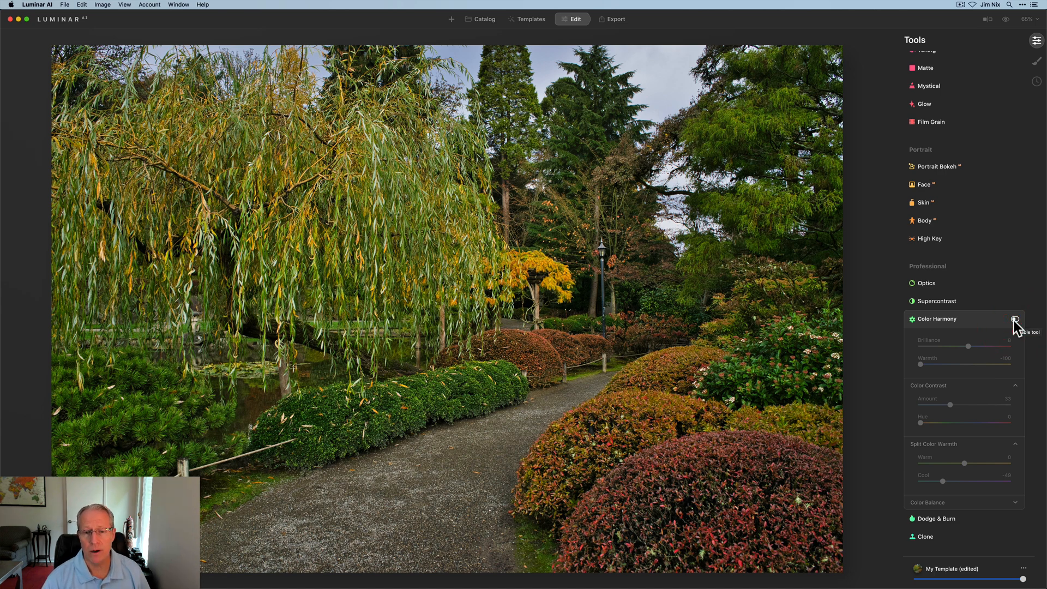
left_click(1014, 318)
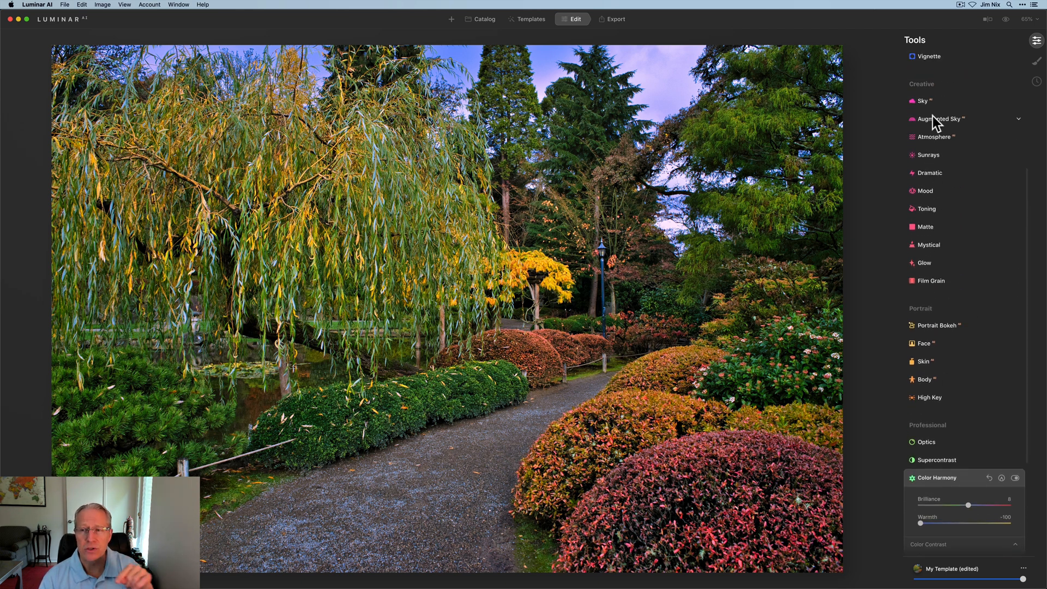
Expand the Color tool again, showing saturation 3 and vibrance 15.
scroll("up", 3)
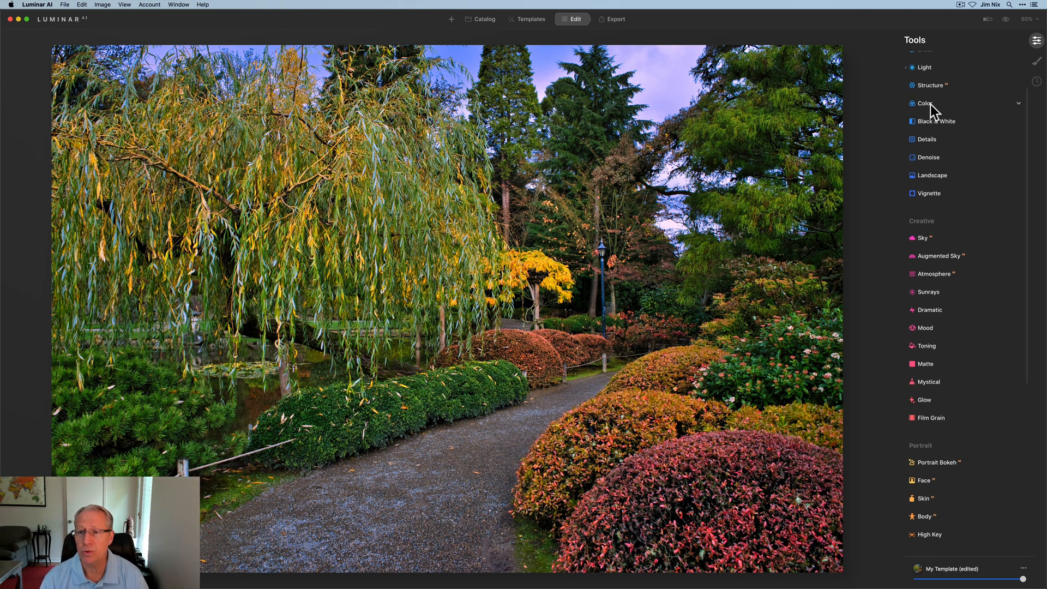
left_click(925, 102)
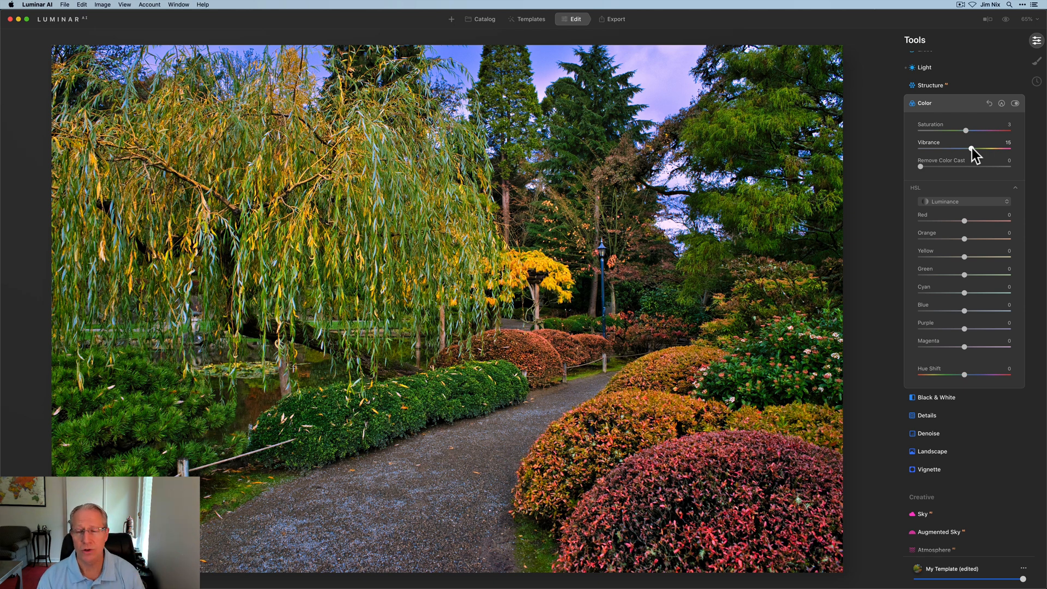
mouse_move(928, 284)
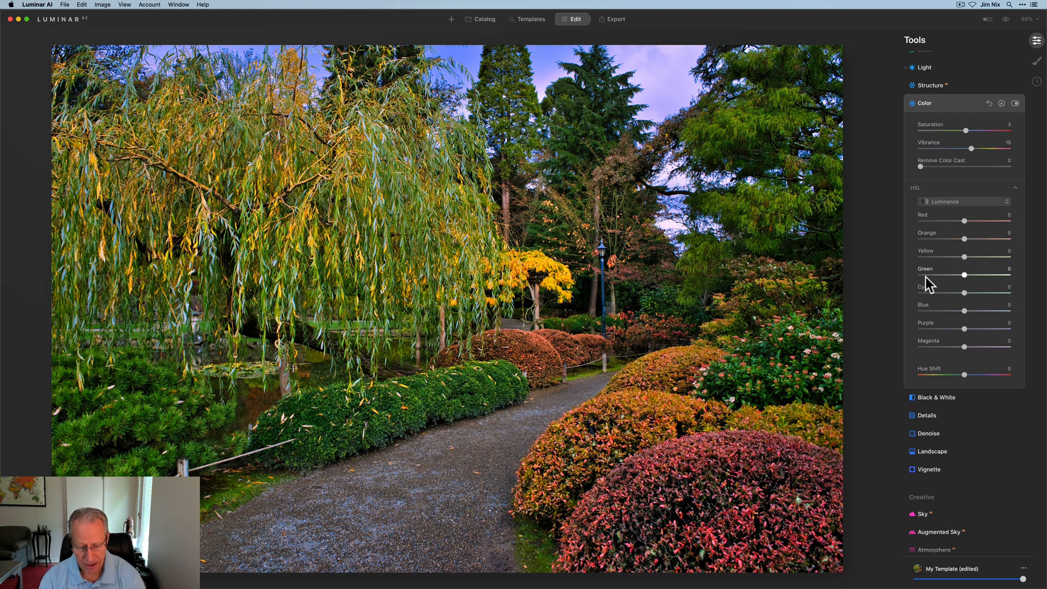
mouse_move(965, 279)
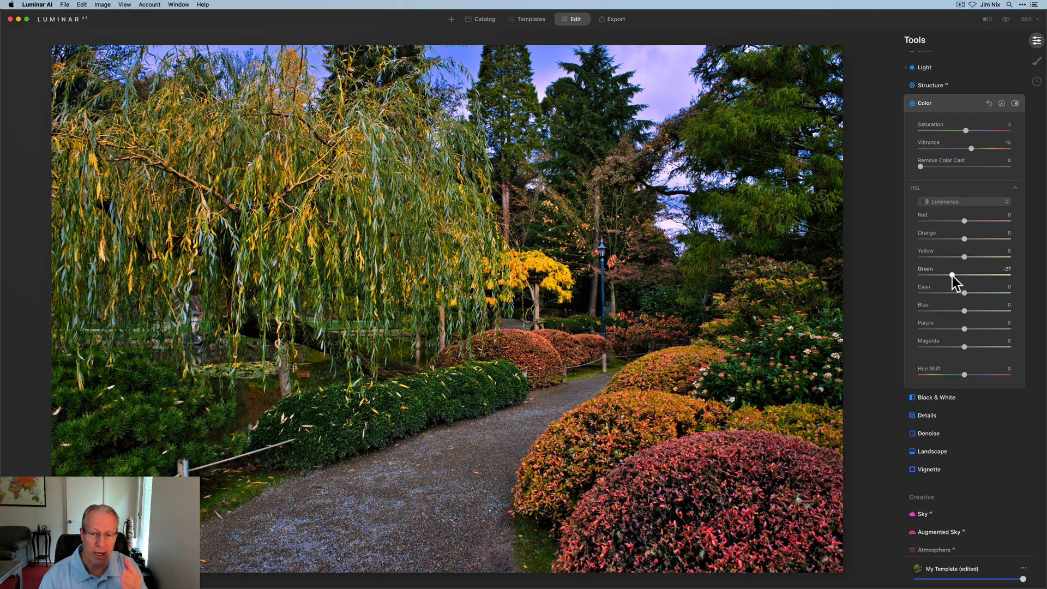
Switch HSL to Saturation and set Red 3, Orange 8, Yellow 10, Green -25.
left_click(963, 201)
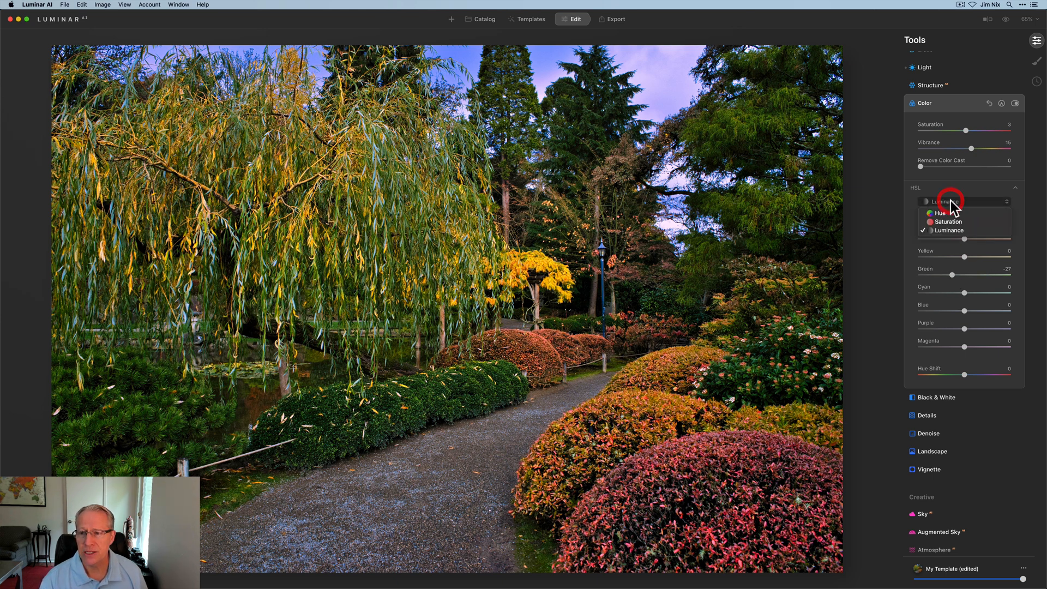
left_click(947, 221)
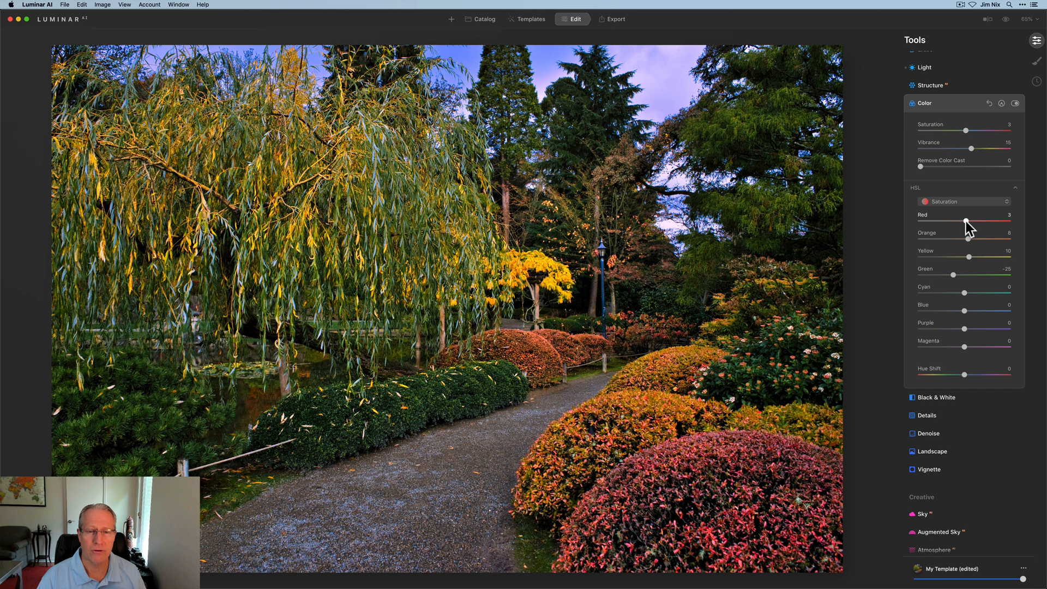
mouse_move(969, 320)
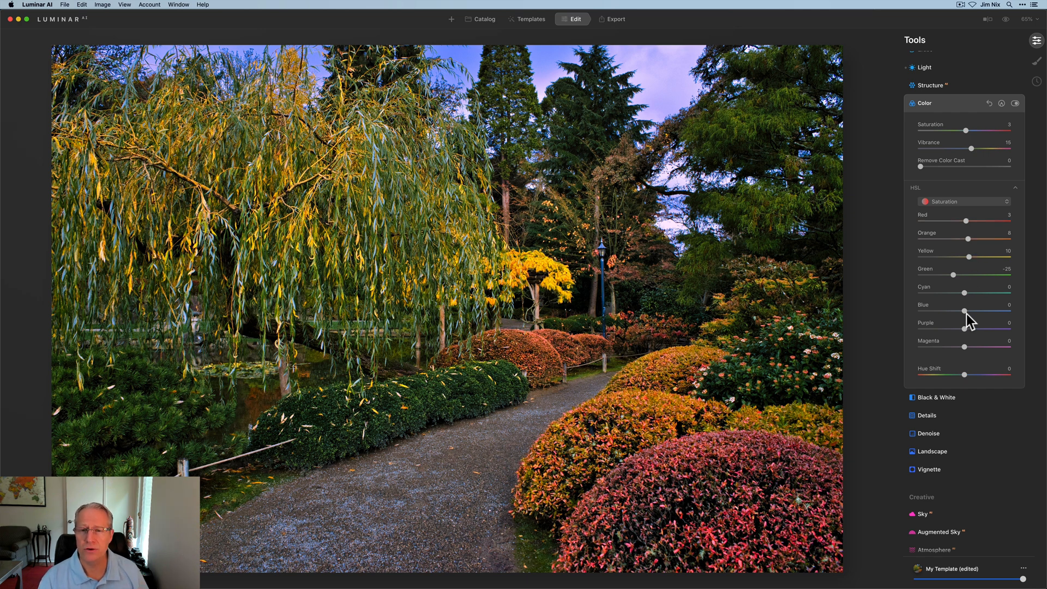
mouse_move(707, 346)
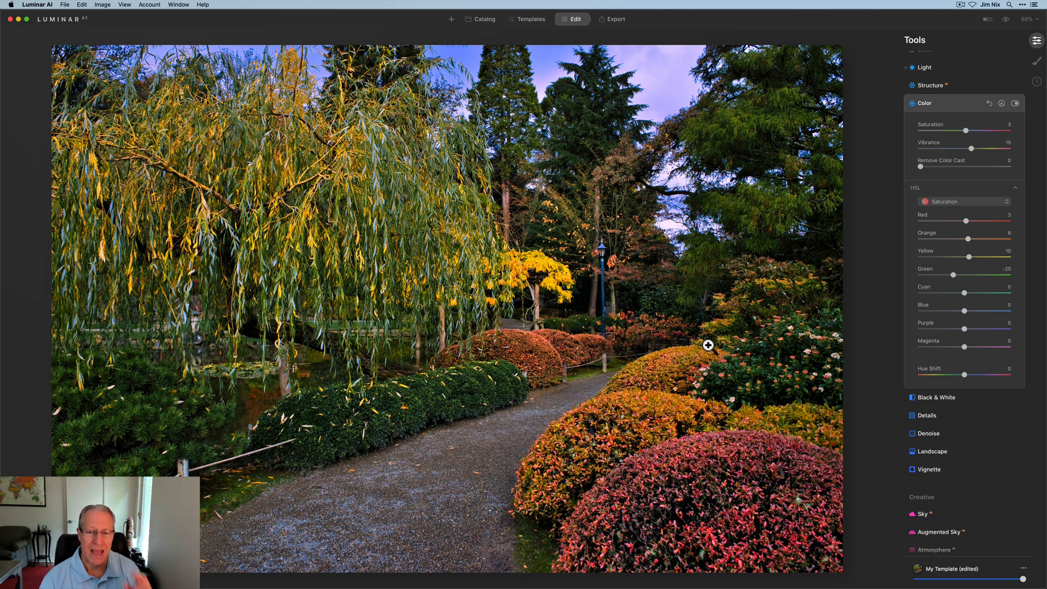
mouse_move(822, 263)
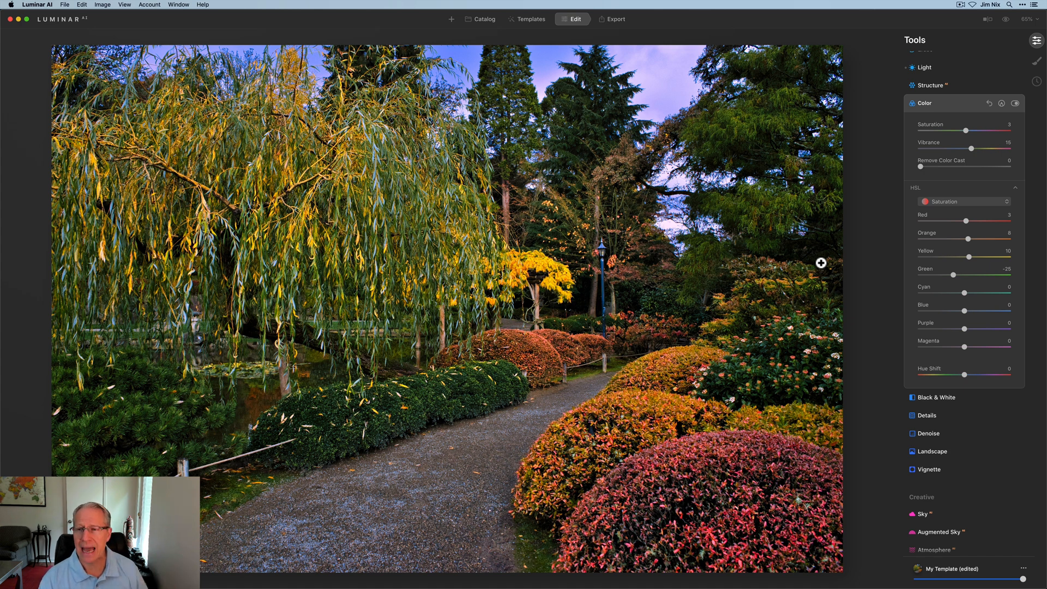
mouse_move(958, 112)
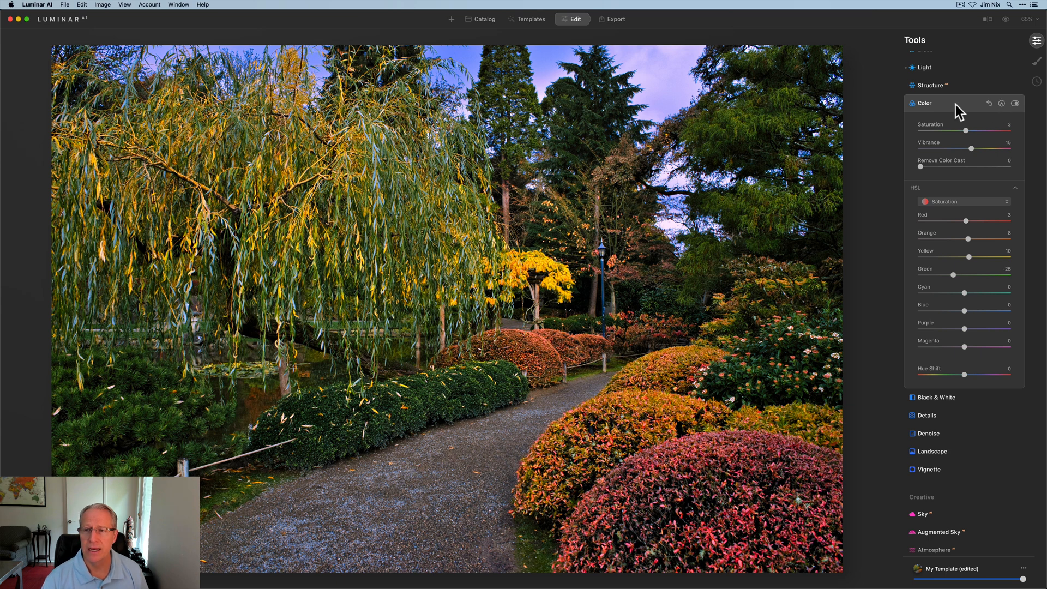
Collapse the Color tool and scroll the Tools panel down to the Professional section.
left_click(923, 102)
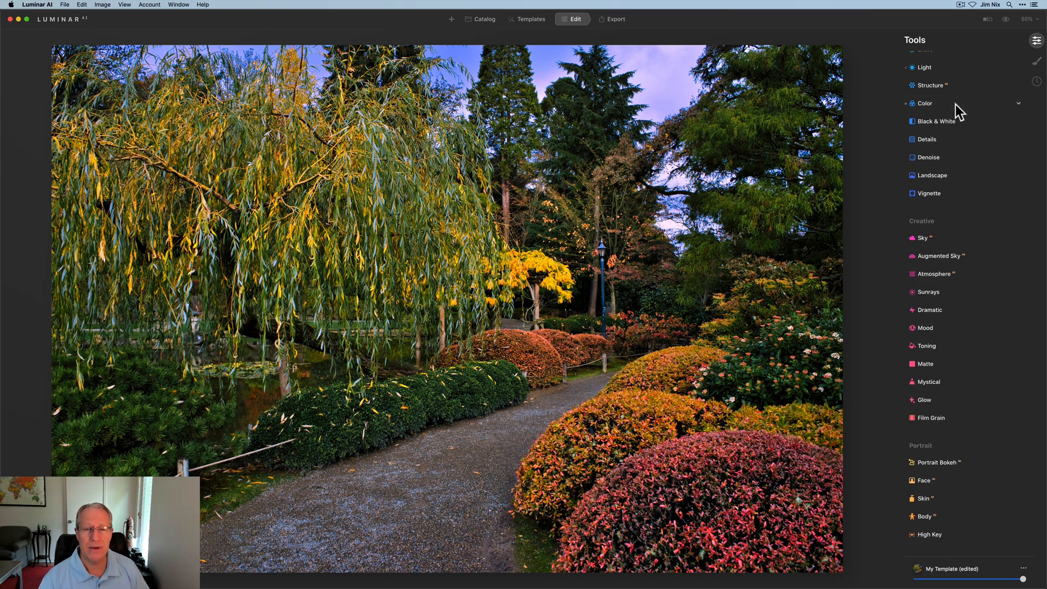
scroll("up", 3)
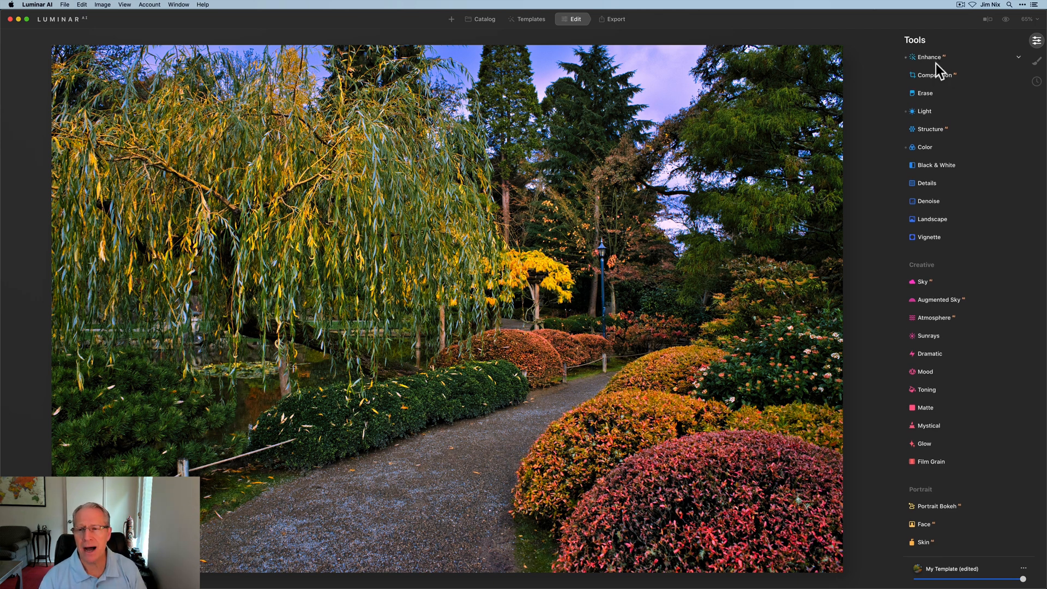
left_click(926, 147)
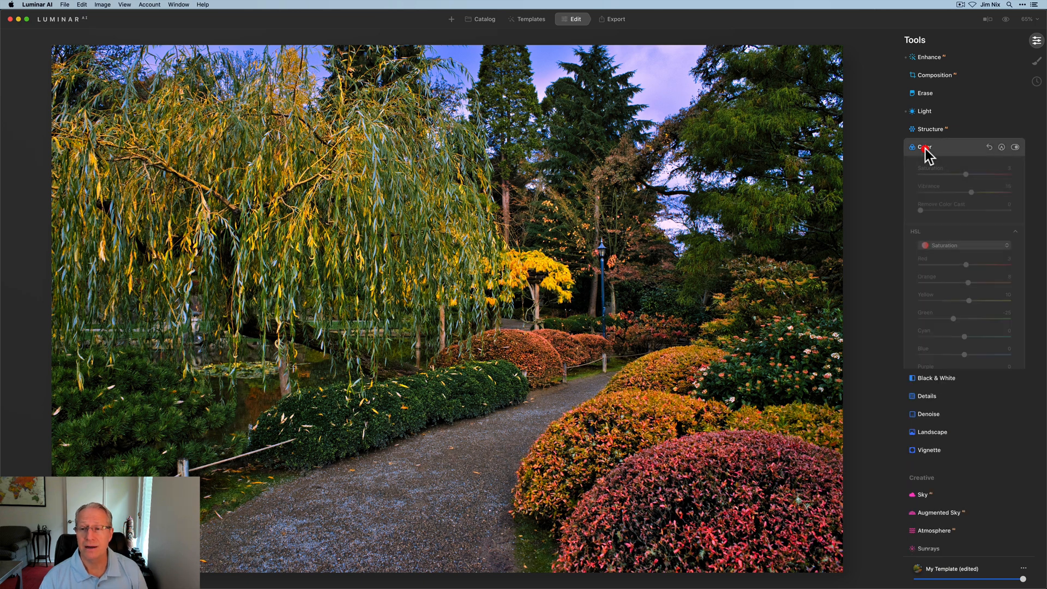
left_click(924, 147)
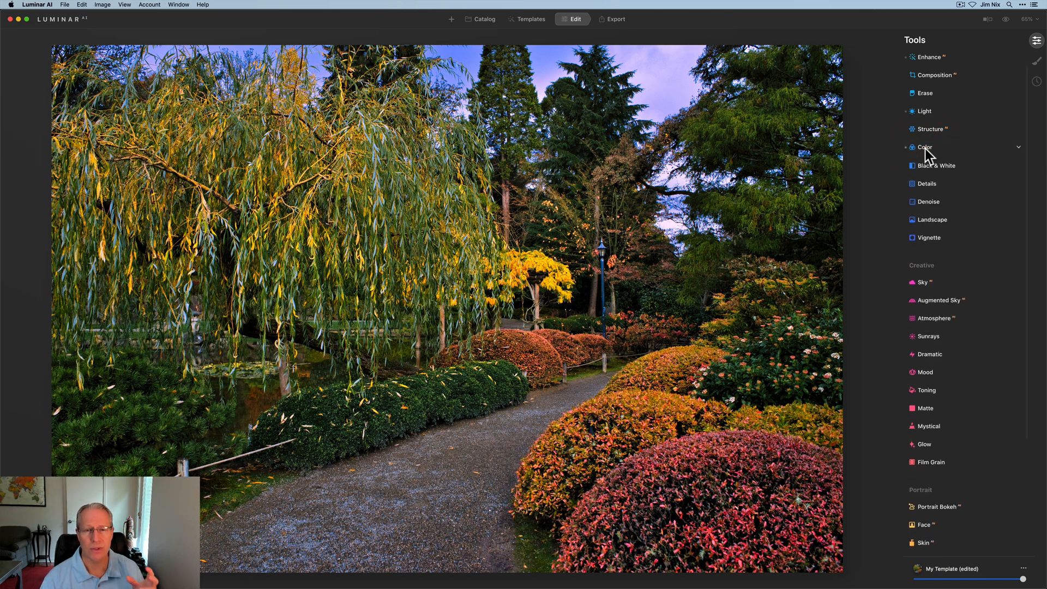
scroll("down", 3)
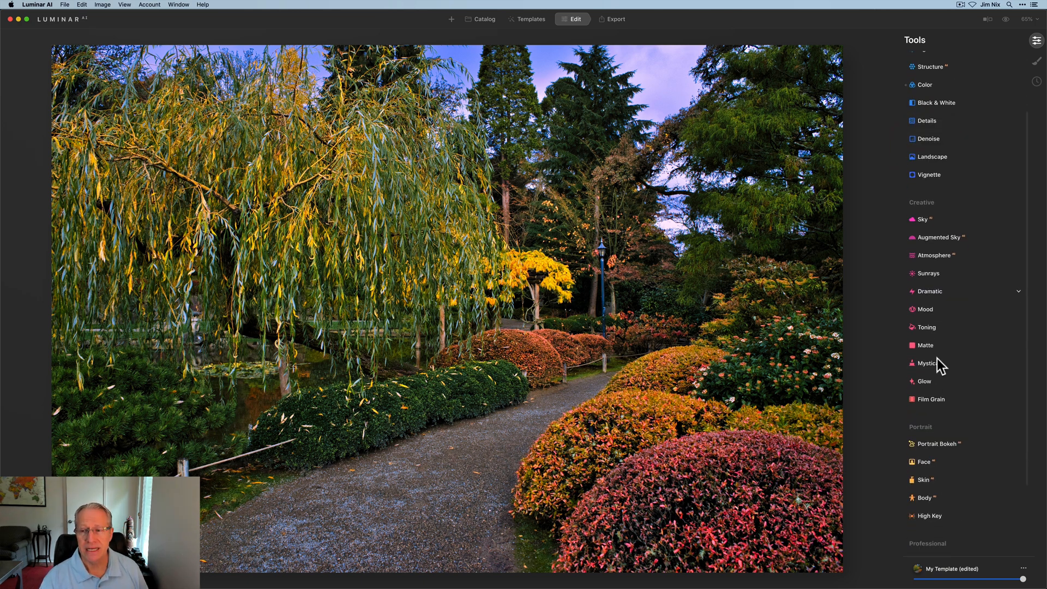
scroll("down", 3)
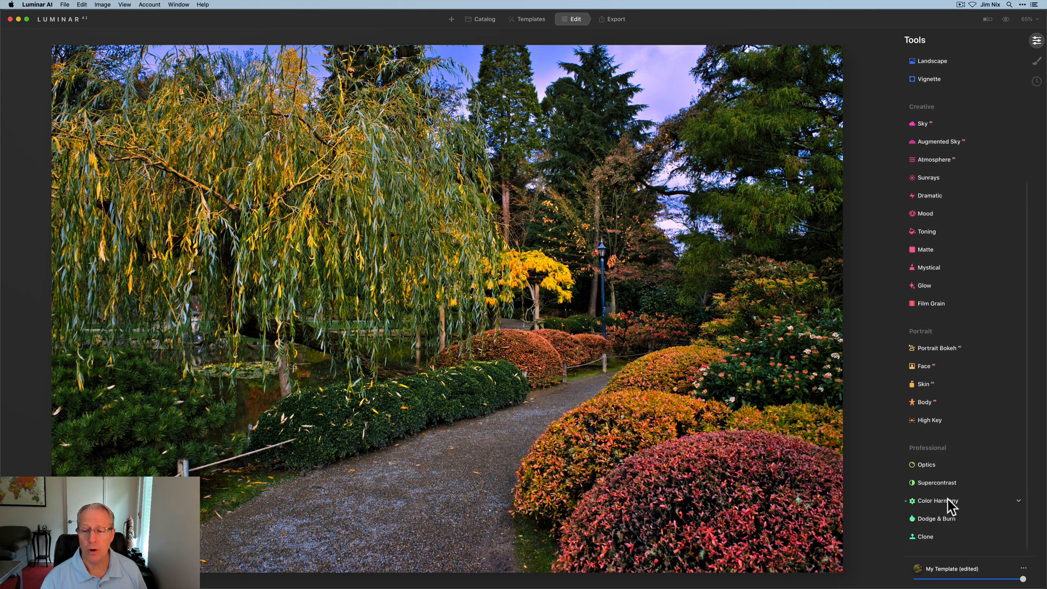
left_click(938, 501)
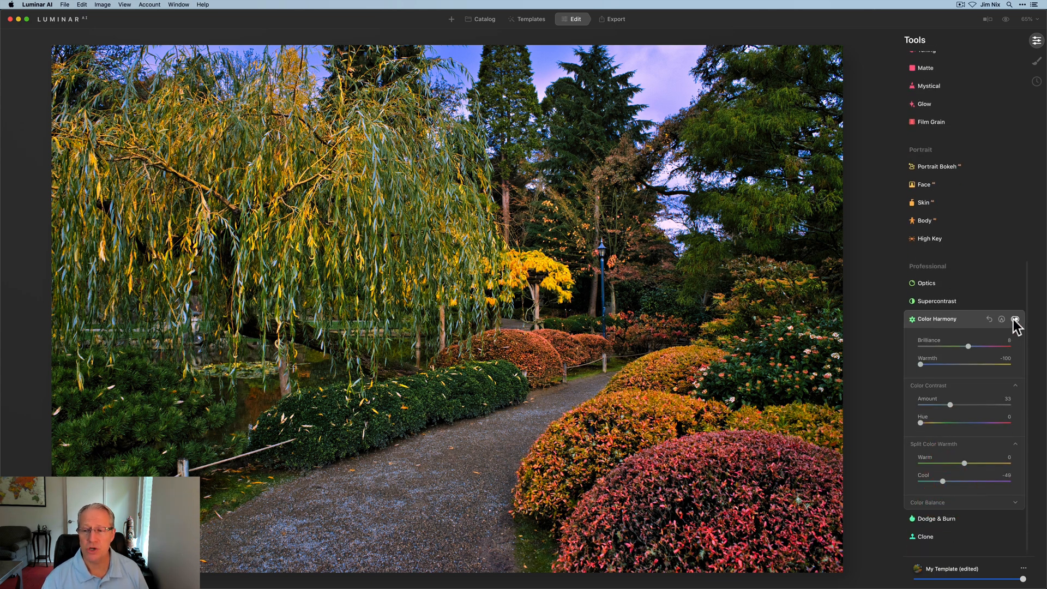
left_click(1001, 319)
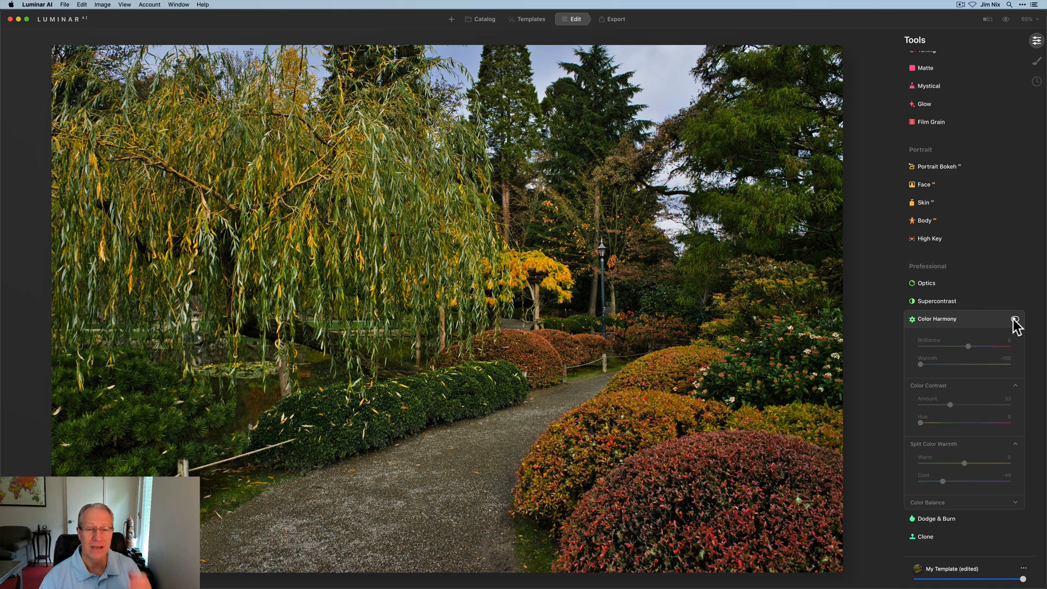
mouse_move(1014, 318)
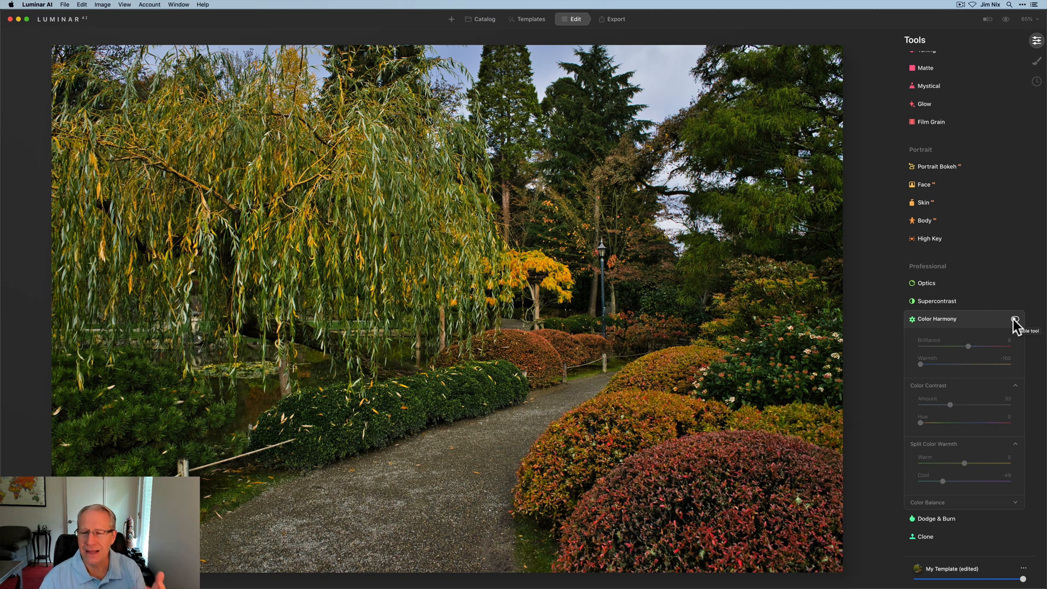
left_click(1014, 318)
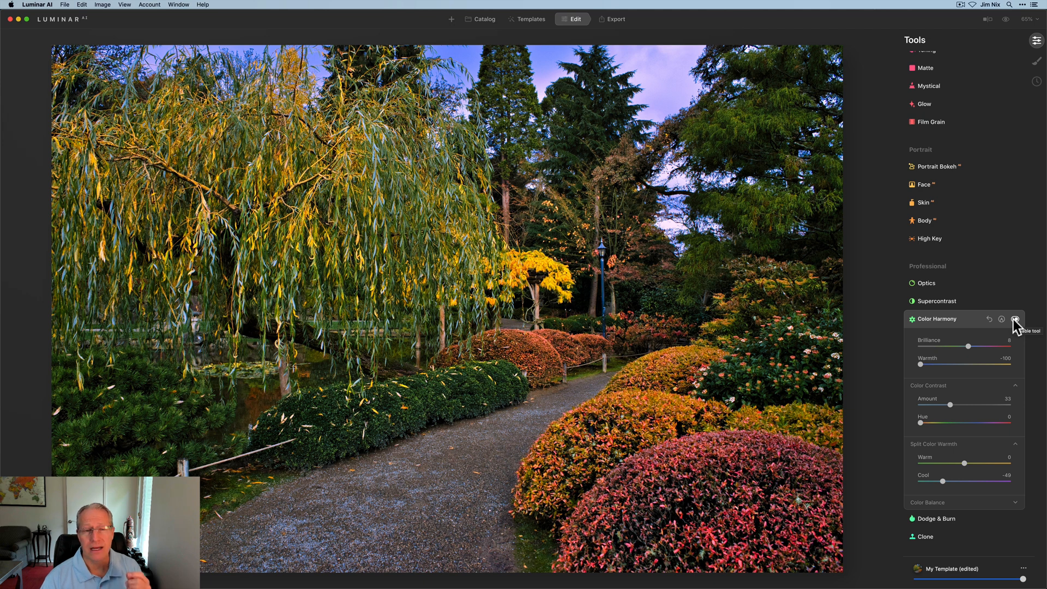
mouse_move(968, 415)
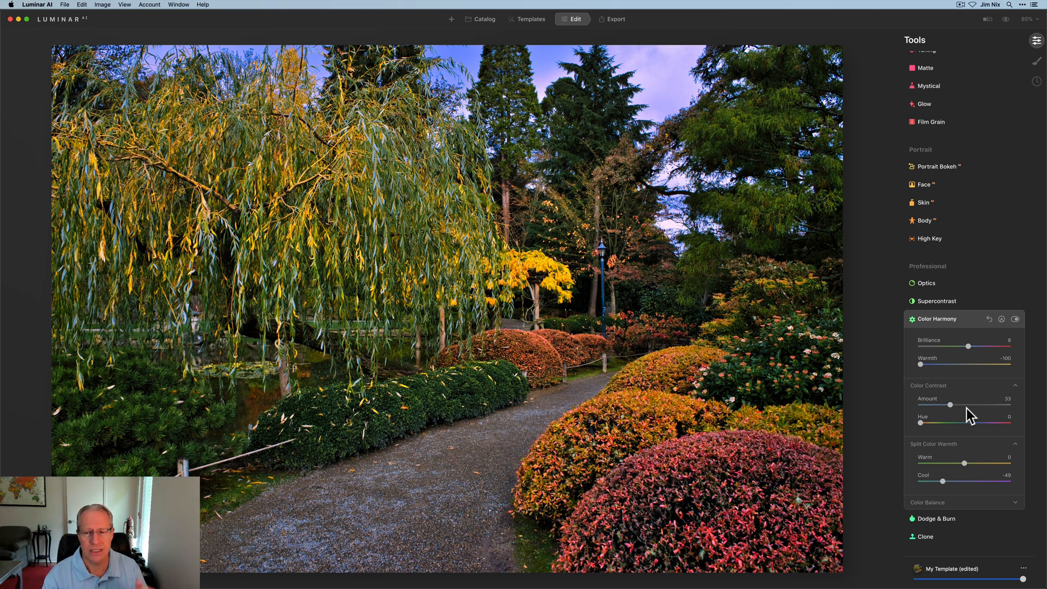
mouse_move(977, 327)
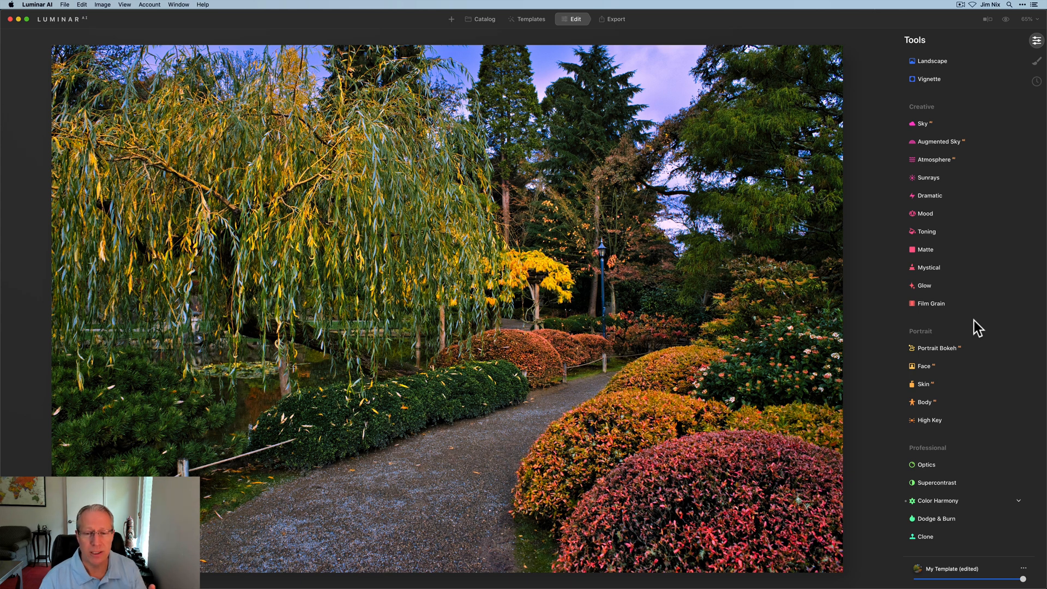
mouse_move(941, 507)
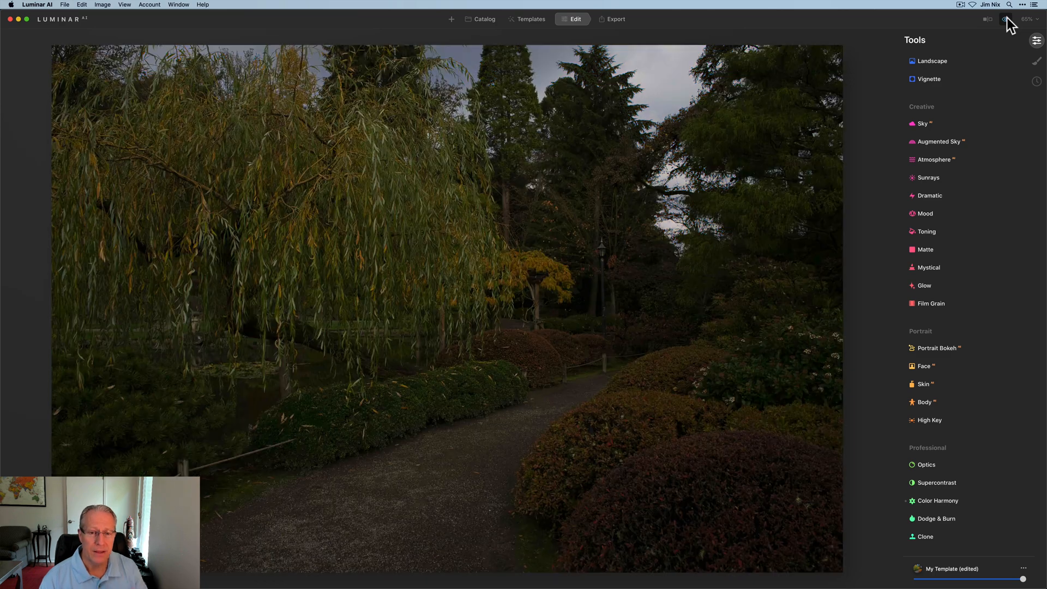
left_click(988, 18)
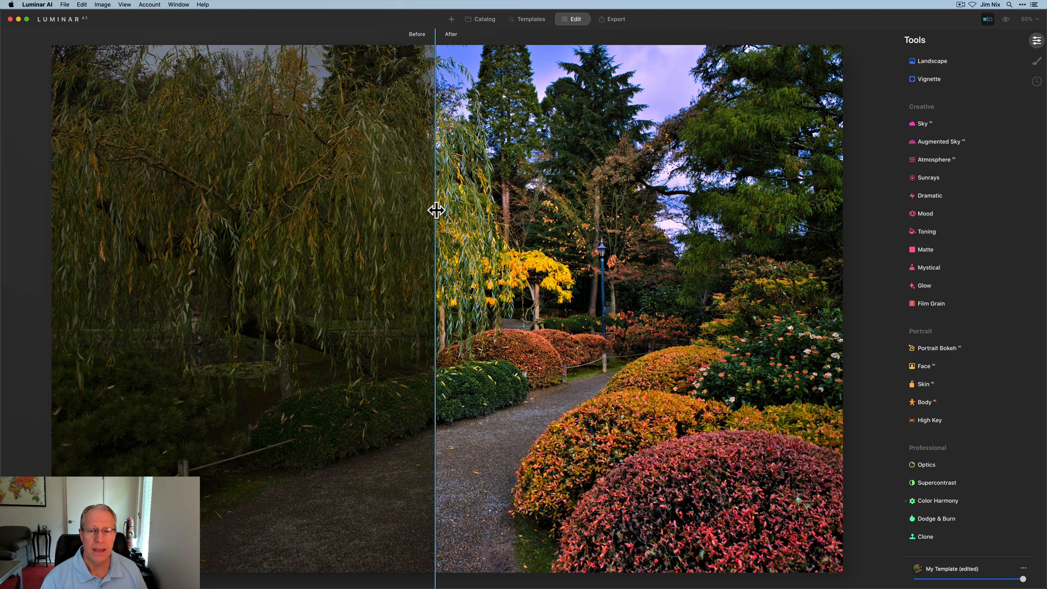
left_click_drag(435, 210, 304, 214)
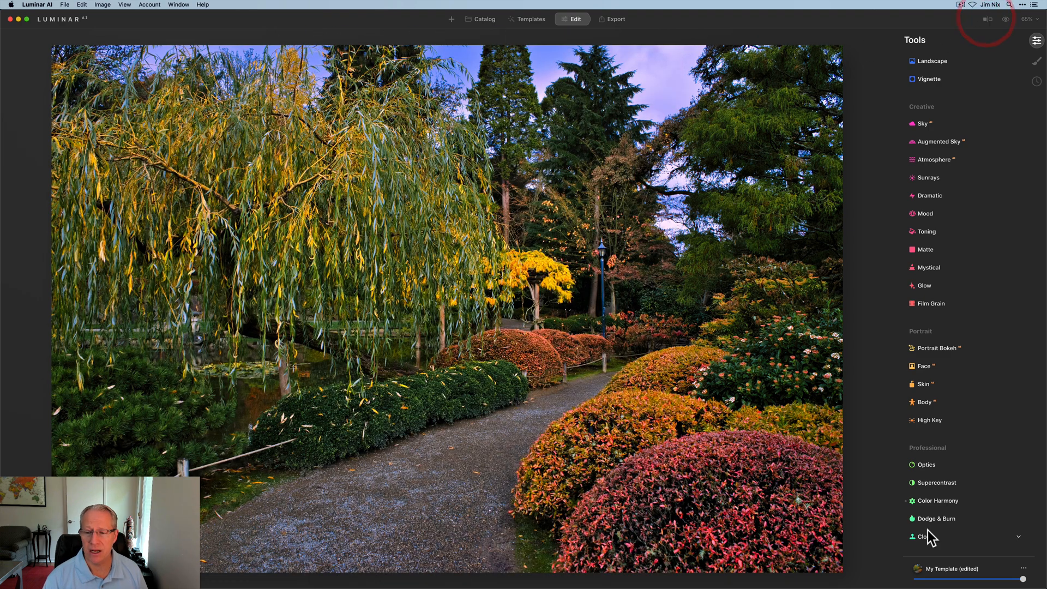
left_click(938, 501)
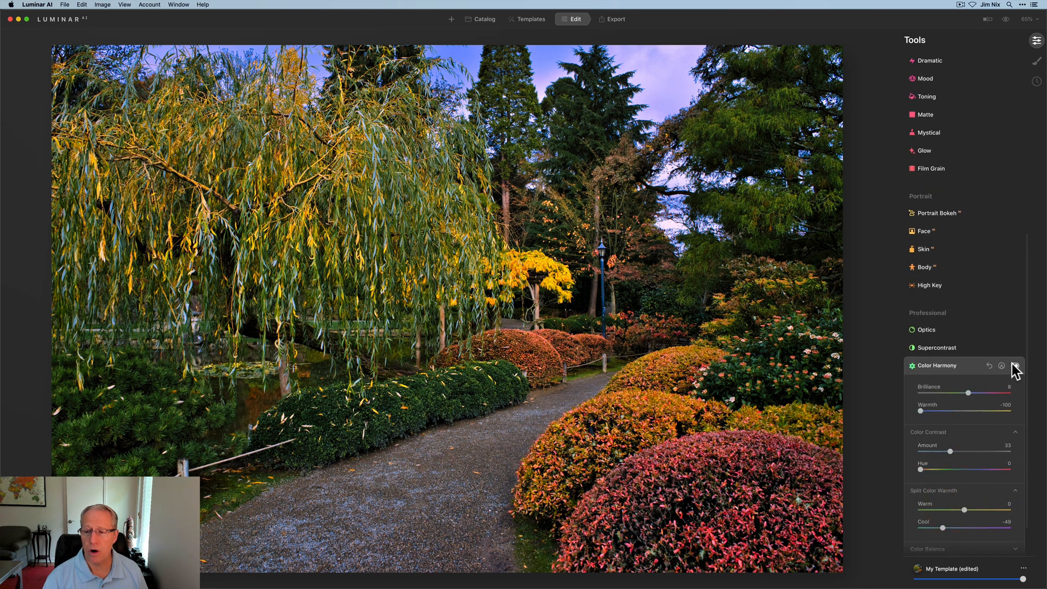
left_click(1013, 367)
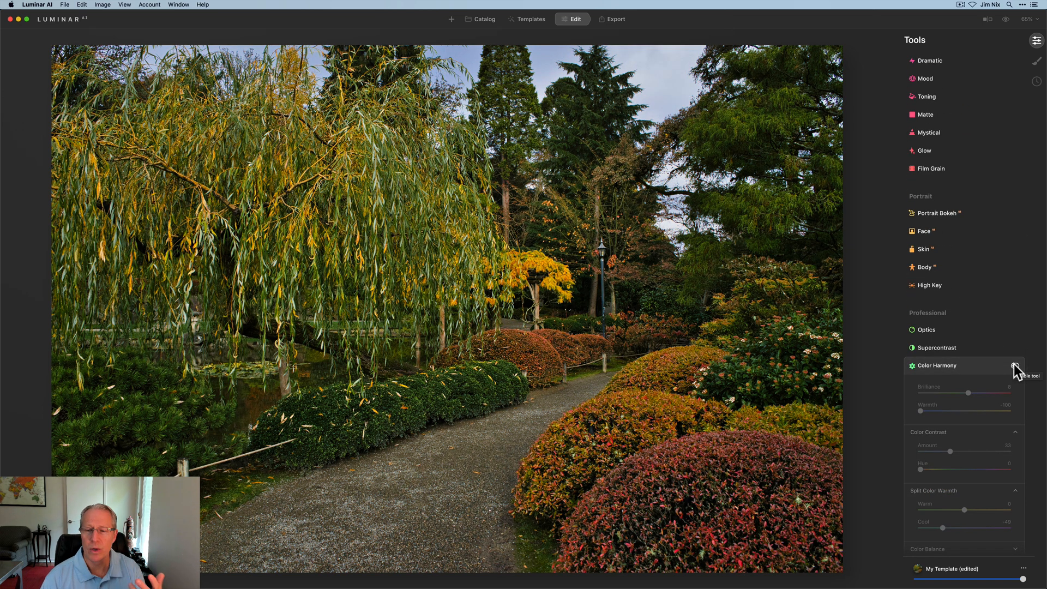
left_click(1016, 366)
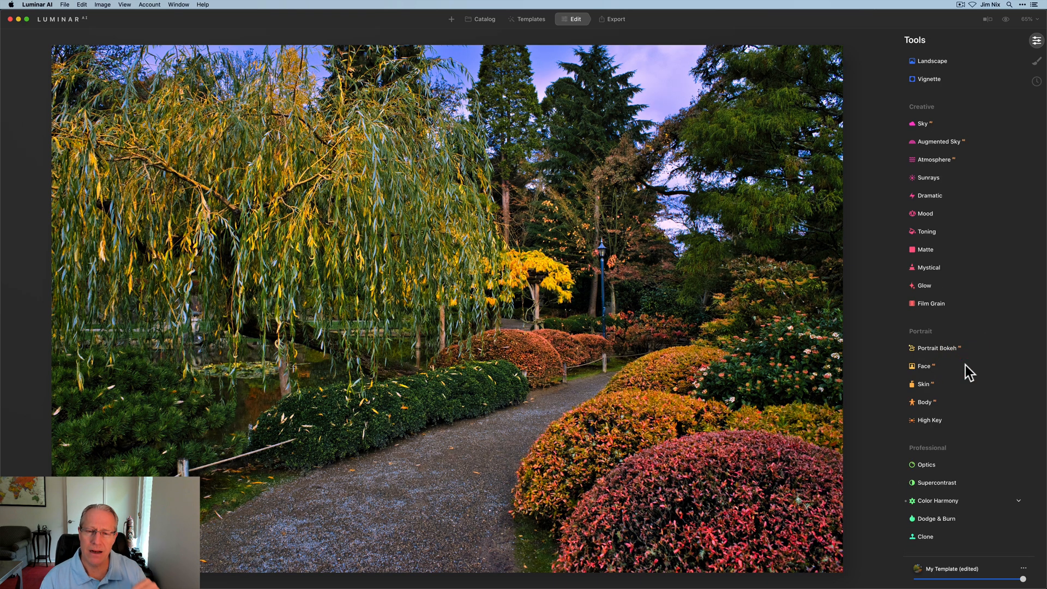
mouse_move(855, 261)
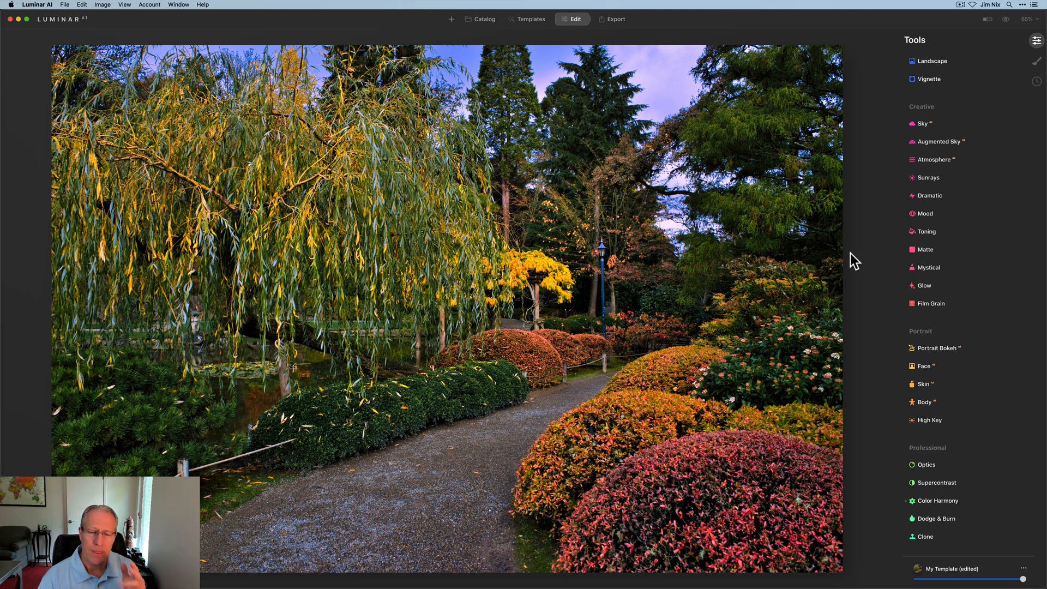